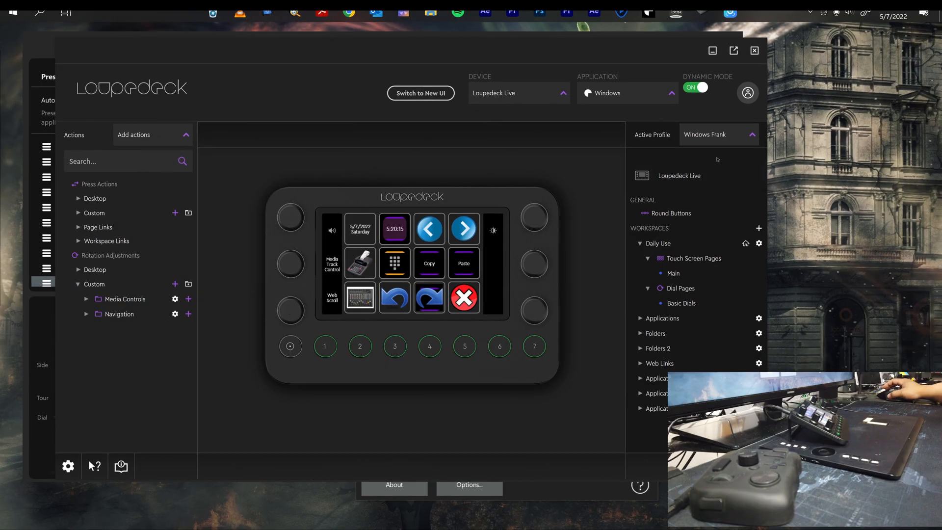
{"action": "mouse_move", "coordinate": [563, 32]}
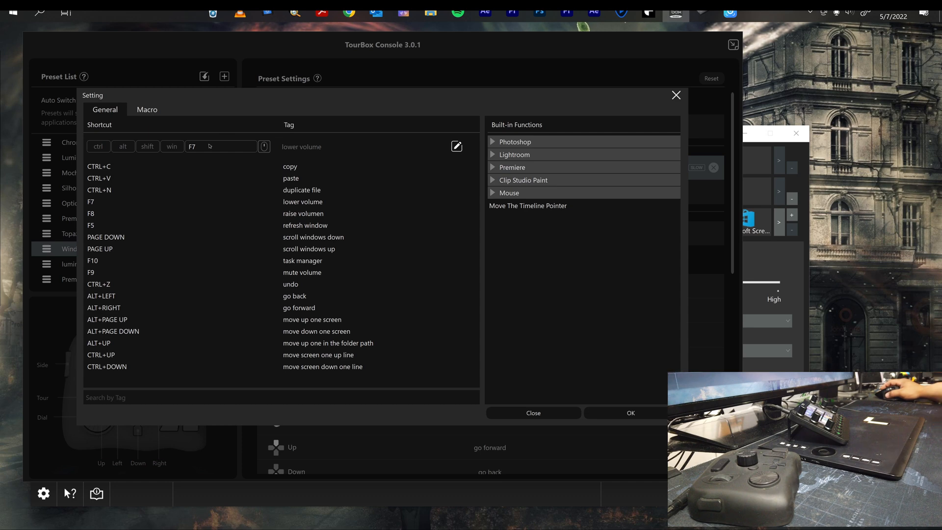
- Record F7 (lower volume) as the button's shortcut in the Setting dialog
{"action": "key", "text": "F7"}
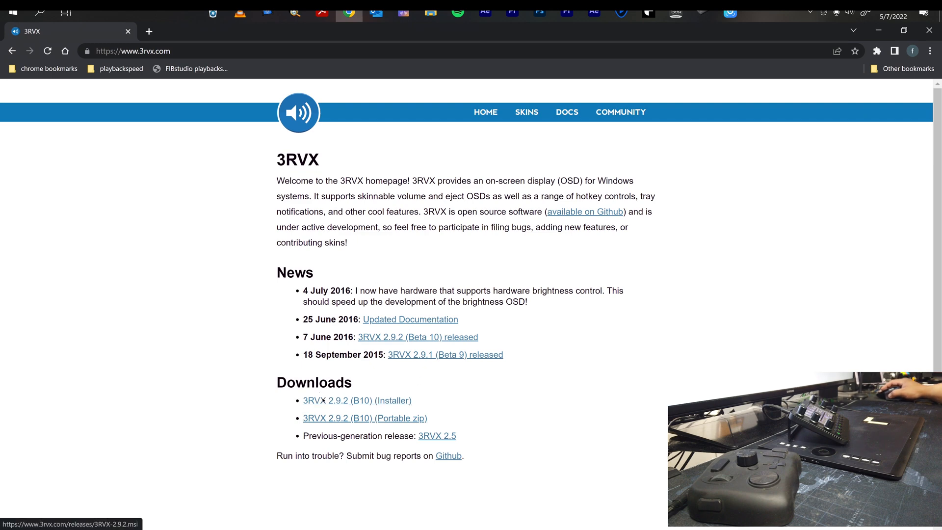
- Download the 3RVX 2.9.2 installer and launch the .msi from Downloads
{"action": "left_click", "coordinate": [359, 401]}
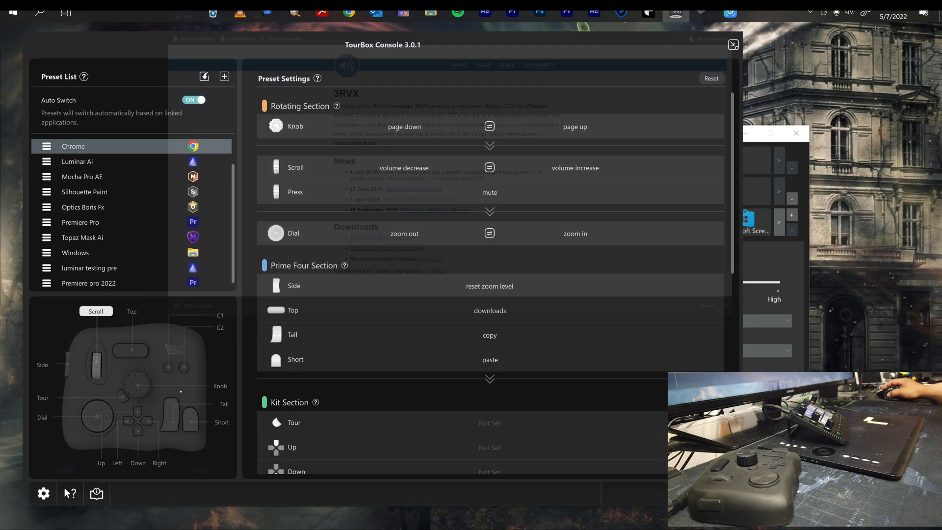
{"action": "left_click", "coordinate": [430, 13]}
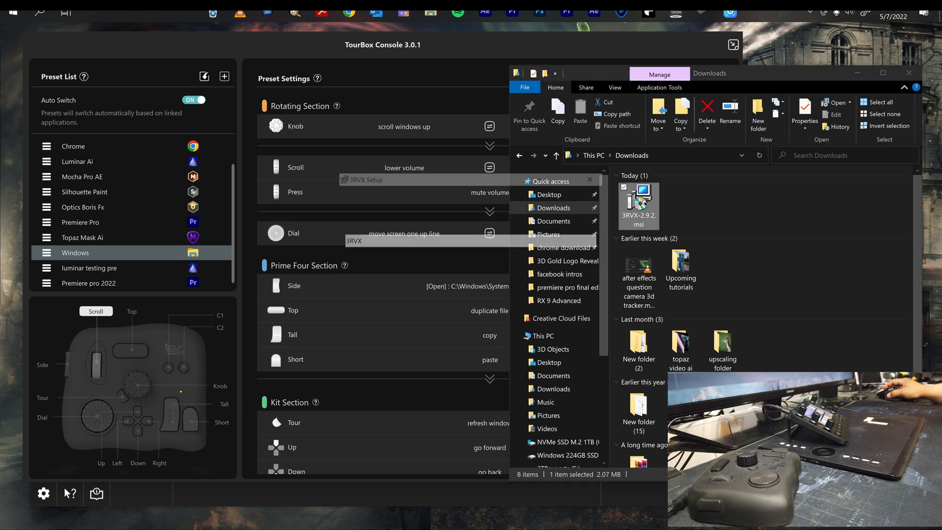
{"action": "double_click", "coordinate": [639, 204]}
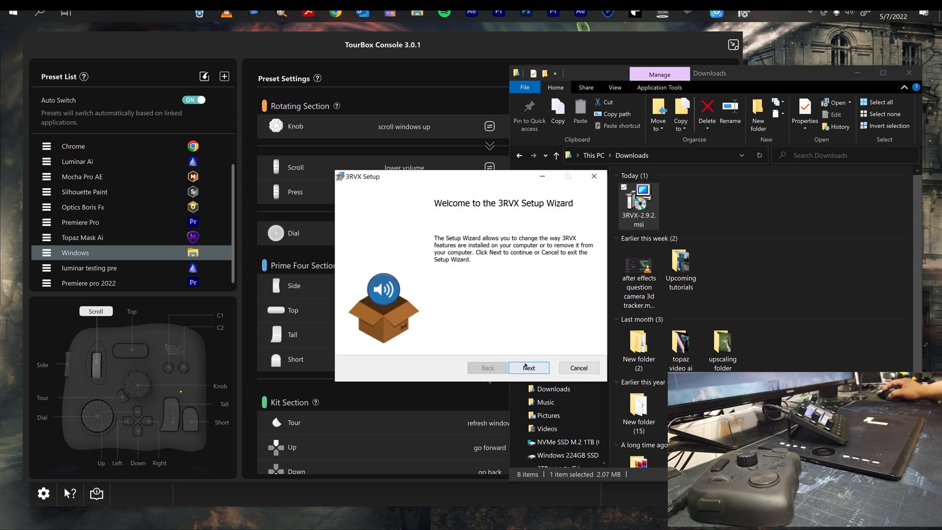
- Cancel the 3RVX setup wizard after the welcome page and finish without installing
{"action": "left_click", "coordinate": [529, 367]}
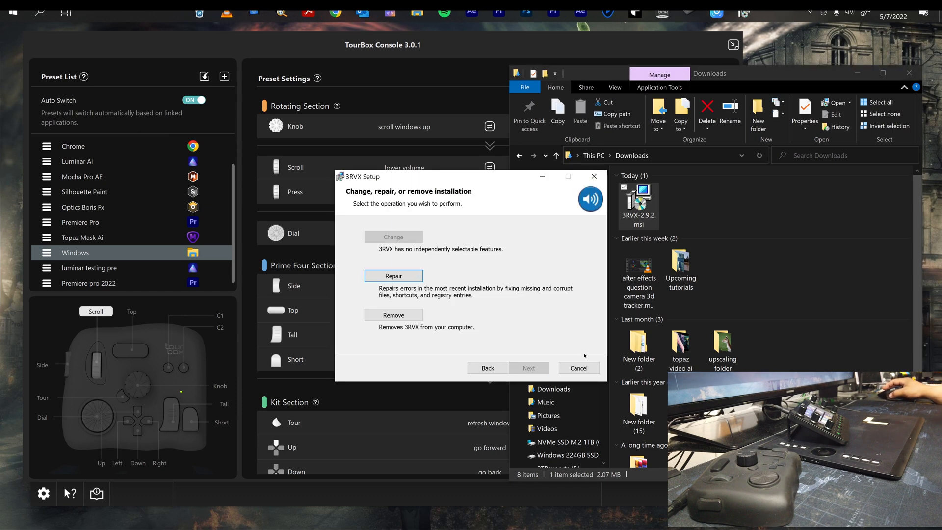
{"action": "left_click", "coordinate": [578, 368]}
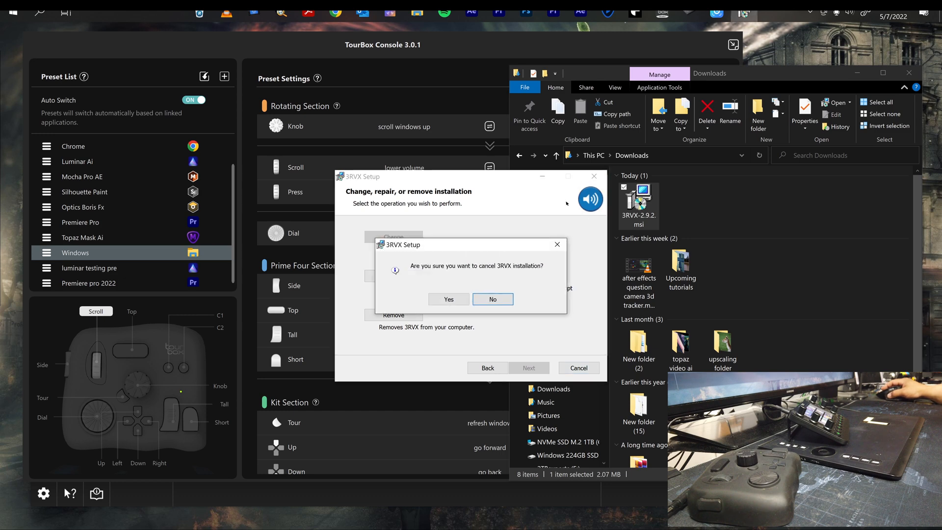
{"action": "left_click", "coordinate": [448, 299]}
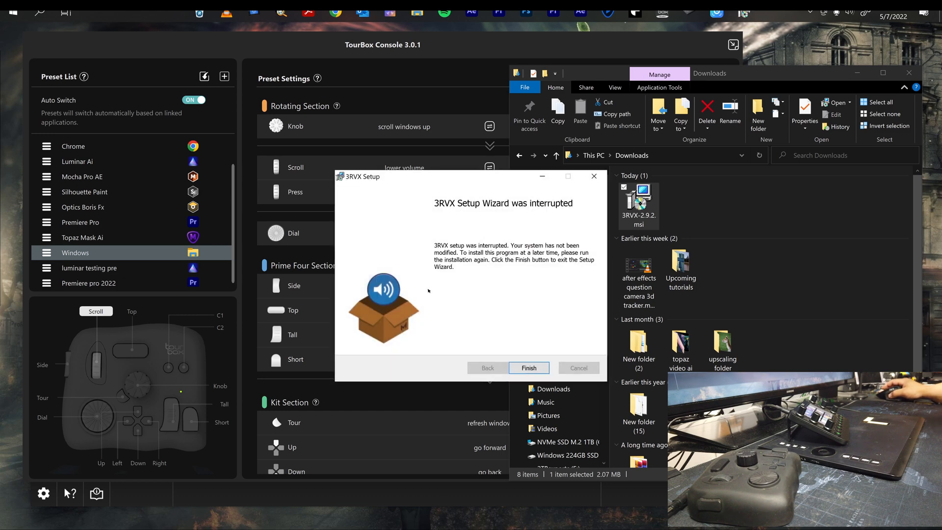
{"action": "left_click", "coordinate": [529, 367]}
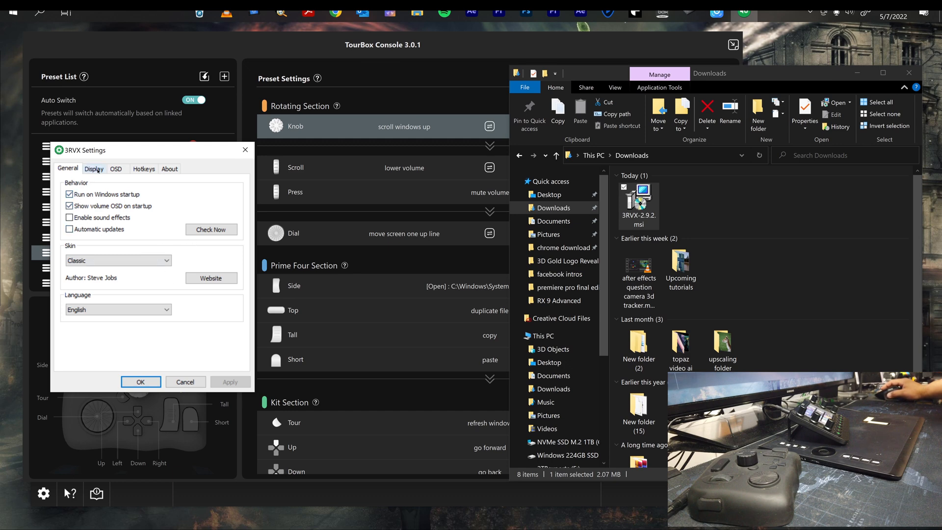
- Review the 3RVX hotkeys F7 decrease volume, F8 increase volume and F9 mute
{"action": "left_click", "coordinate": [143, 168]}
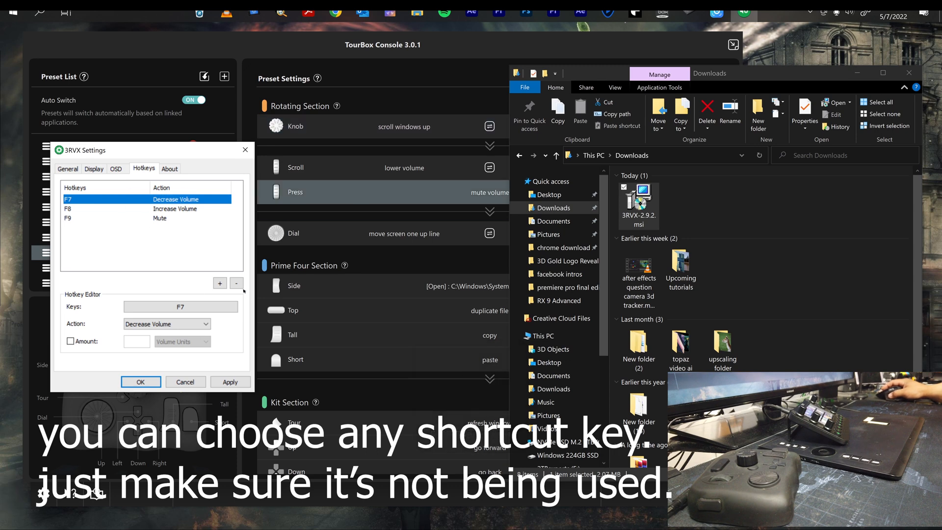
{"action": "left_click", "coordinate": [237, 283]}
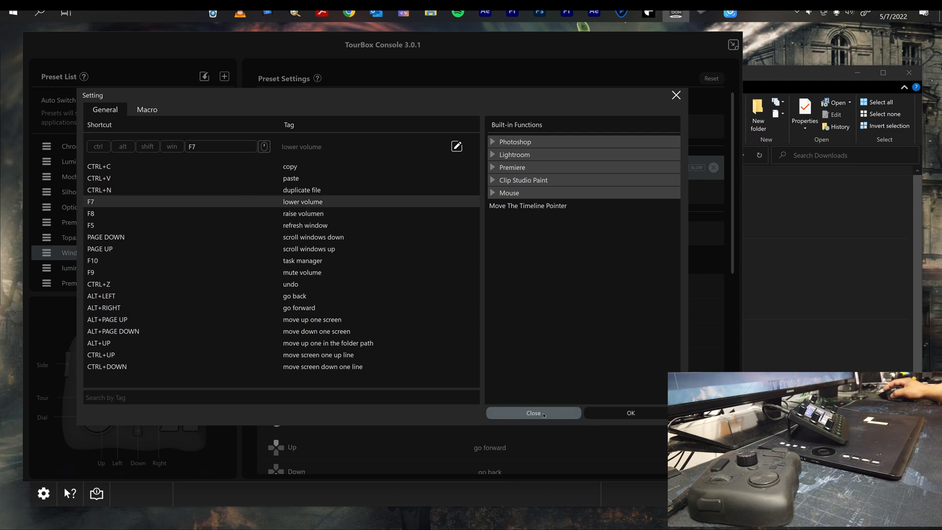
- Close the TourBox Setting dialog listing the saved shortcuts
{"action": "left_click", "coordinate": [531, 413]}
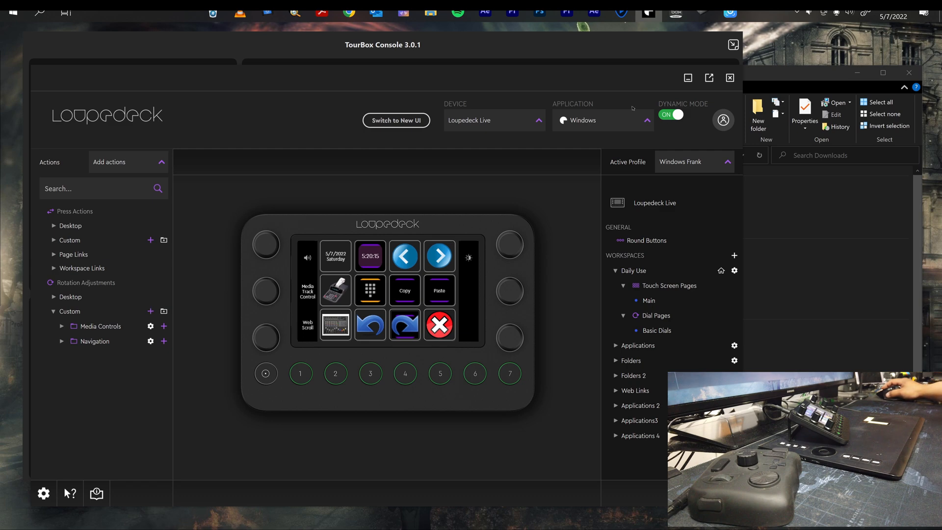
{"action": "mouse_move", "coordinate": [275, 306]}
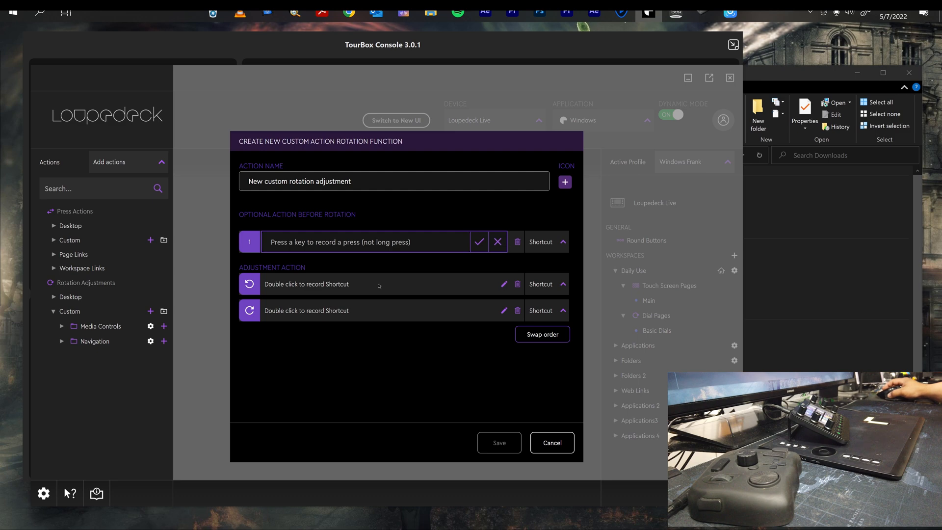
{"action": "left_click", "coordinate": [498, 241]}
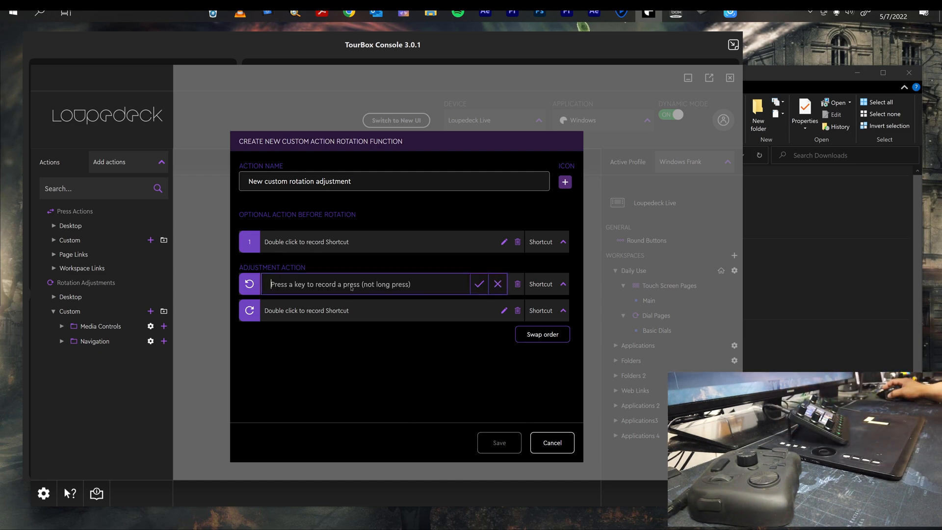
{"action": "key", "text": "F7"}
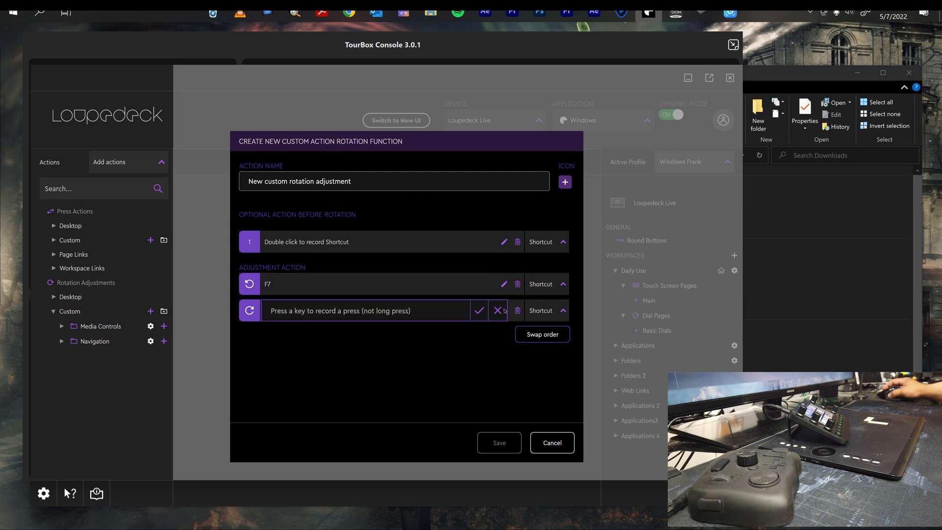
{"action": "key", "text": "f8"}
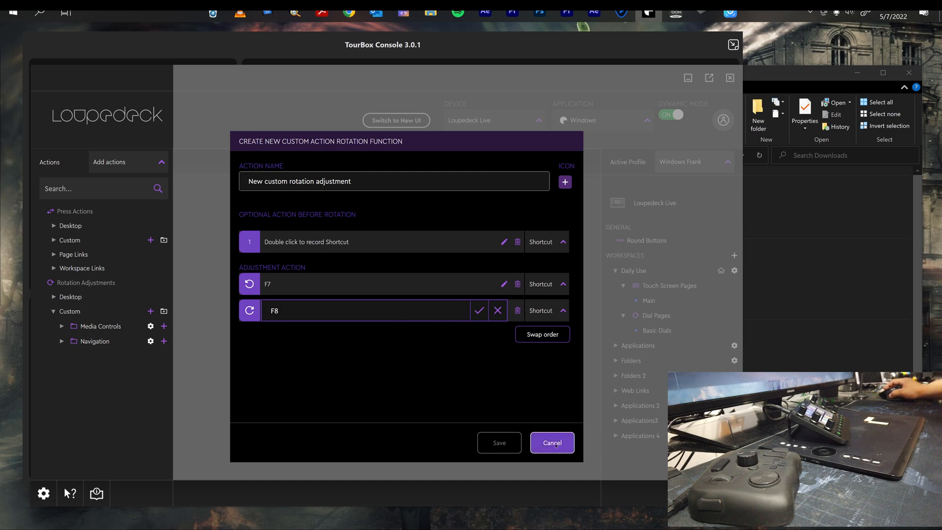
{"action": "left_click", "coordinate": [550, 442]}
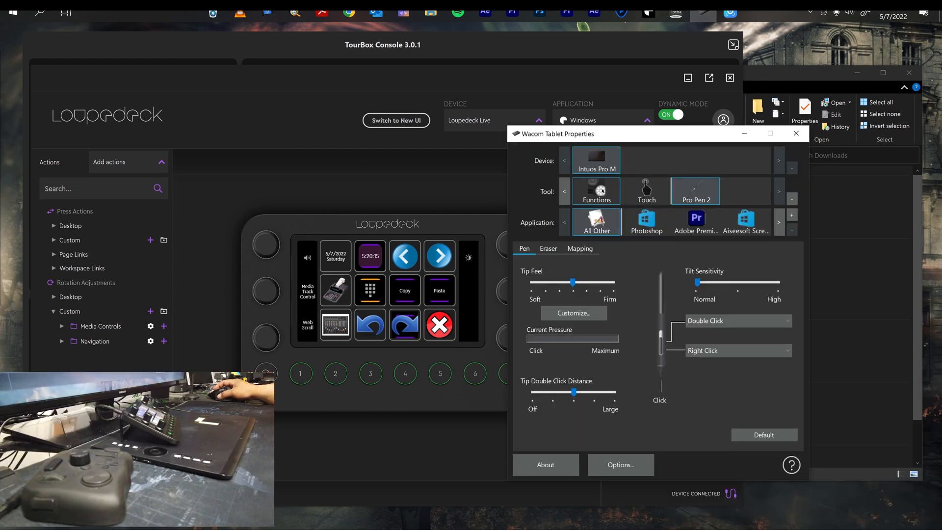
- Show the Intuos Pro touch ring functions with the VOLUME CONTROL mode's behaviour choices
{"action": "left_click", "coordinate": [596, 191]}
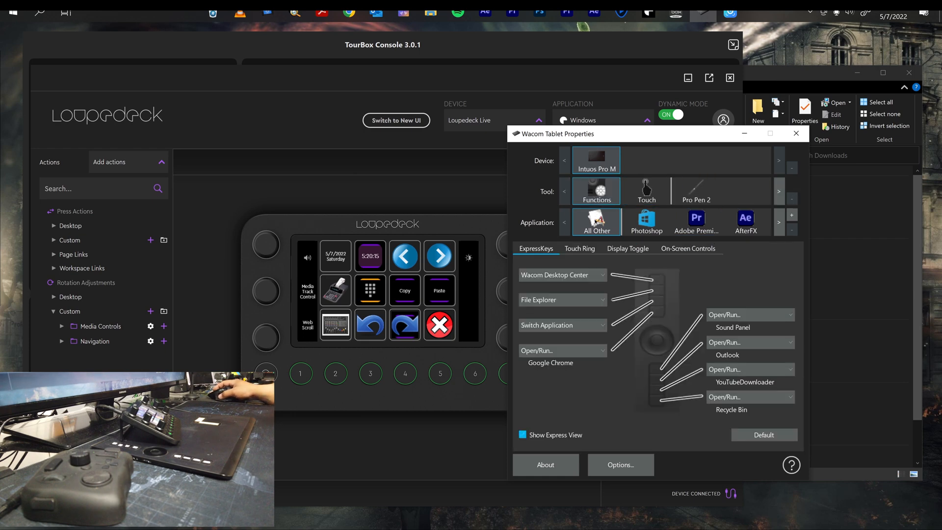
{"action": "left_click", "coordinate": [578, 249]}
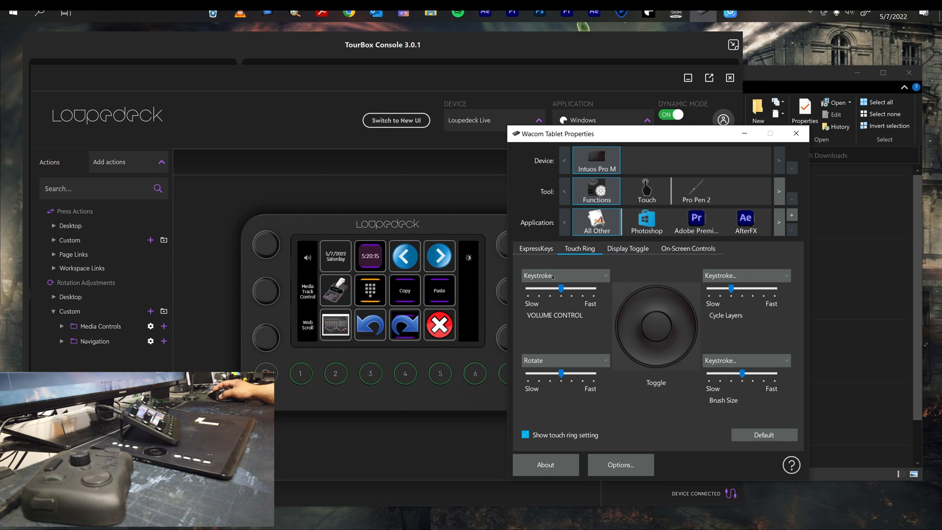
{"action": "left_click", "coordinate": [563, 274]}
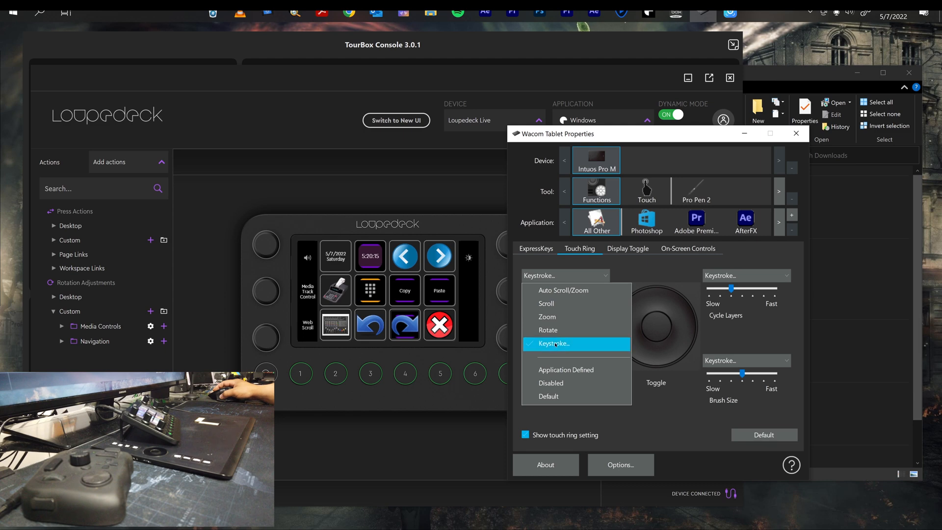
- Review the F7/F8 keystrokes defined for VOLUME CONTROL and cancel without changes
{"action": "left_click", "coordinate": [555, 343]}
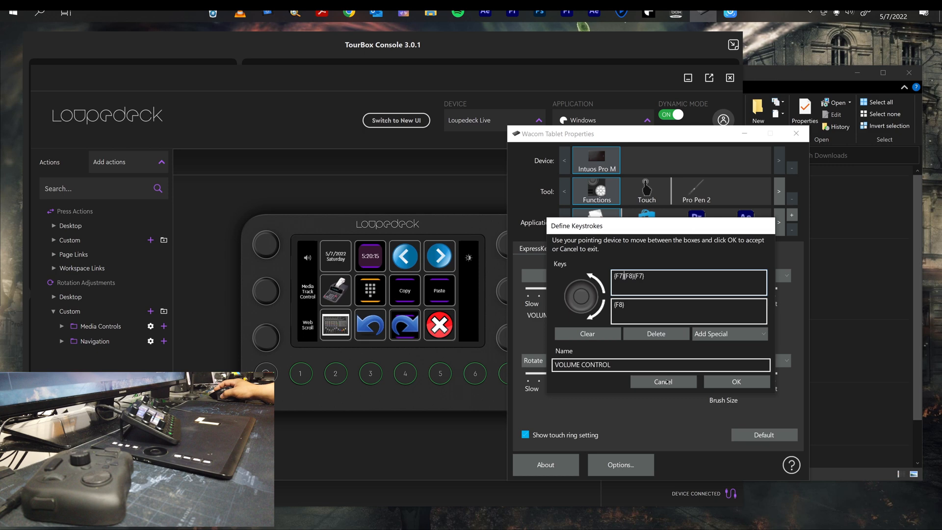
{"action": "left_click", "coordinate": [734, 381]}
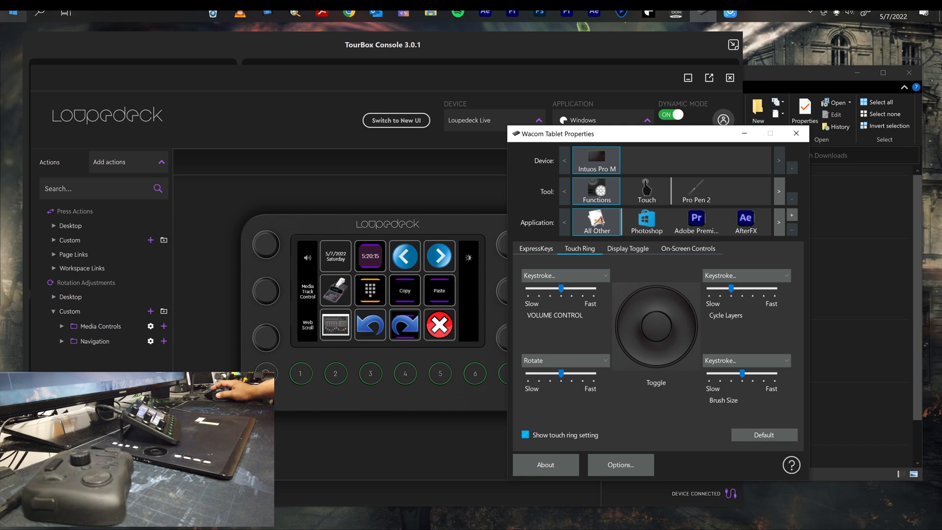
{"action": "left_click", "coordinate": [8, 13]}
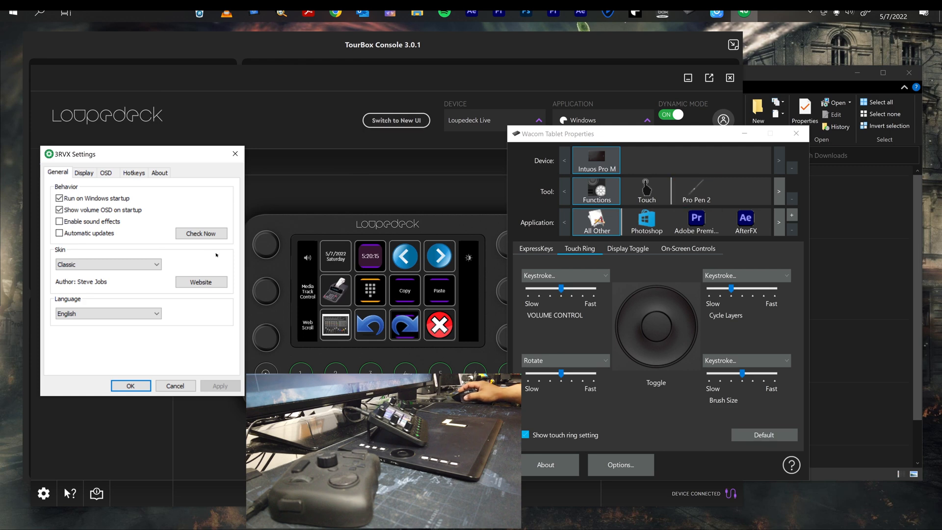
- Add an F7 hotkey set to Decrease Volume on the 3RVX Hotkeys list
{"action": "left_click", "coordinate": [134, 172]}
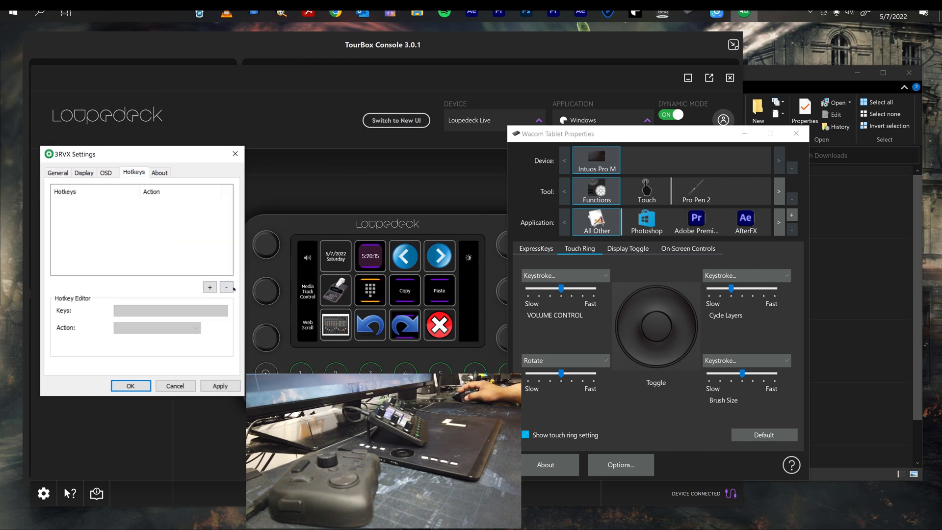
{"action": "left_click", "coordinate": [210, 287]}
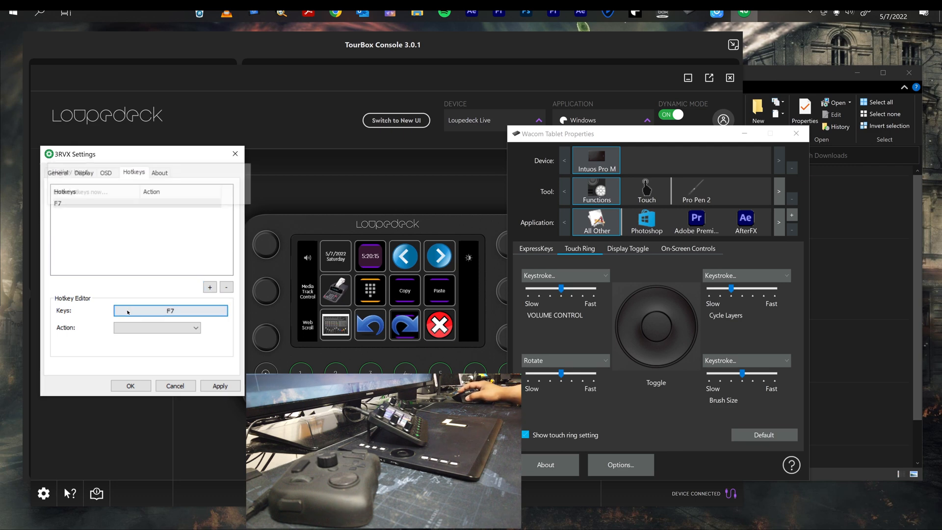
{"action": "left_click", "coordinate": [157, 328]}
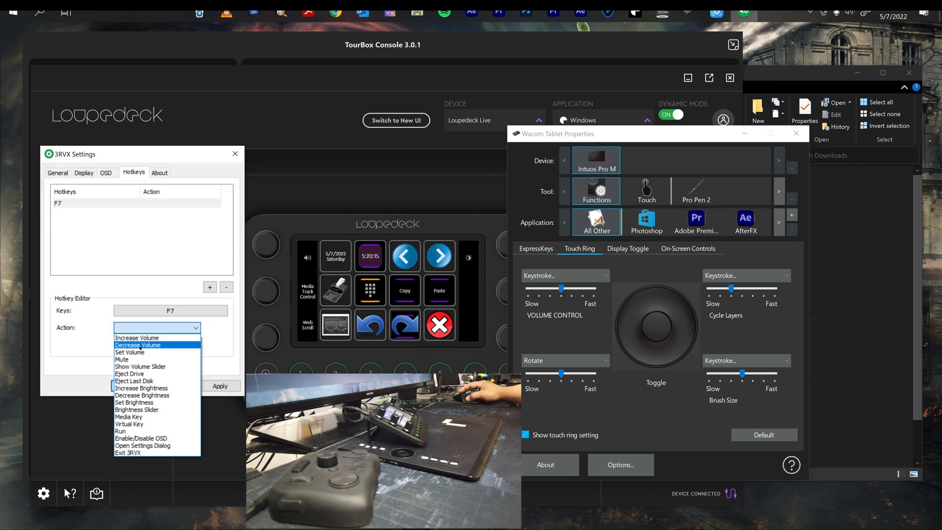
{"action": "left_click", "coordinate": [138, 344]}
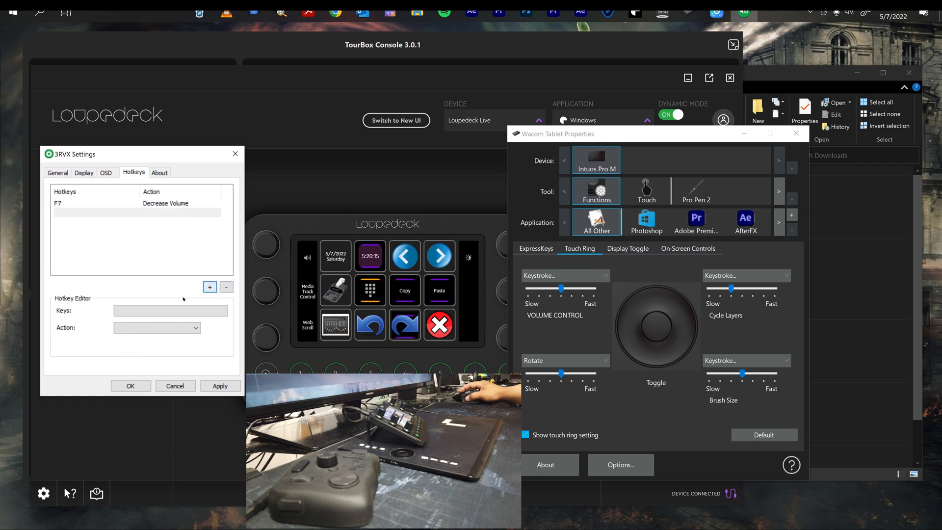
- Set F8 to Increase Volume and add an F9 hotkey set to Mute
{"action": "left_click", "coordinate": [195, 326]}
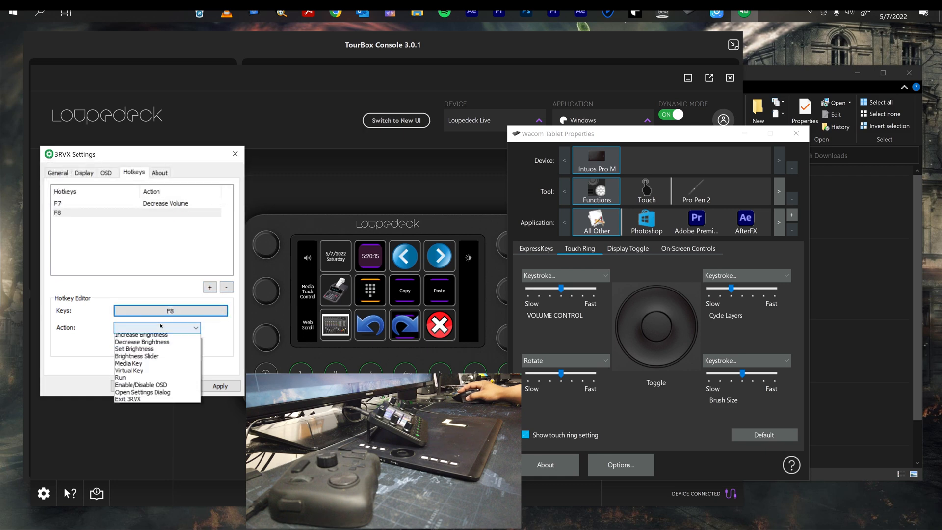
{"action": "left_click", "coordinate": [141, 333]}
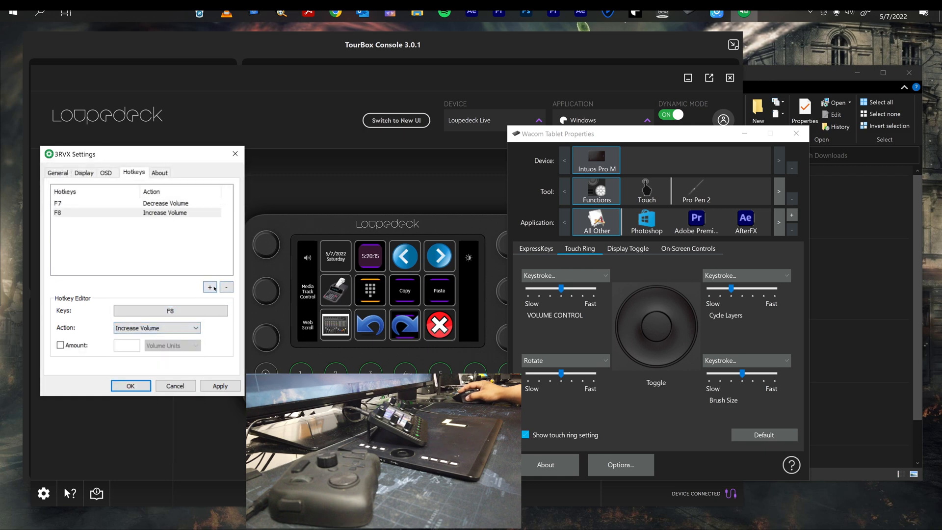
{"action": "left_click", "coordinate": [210, 286]}
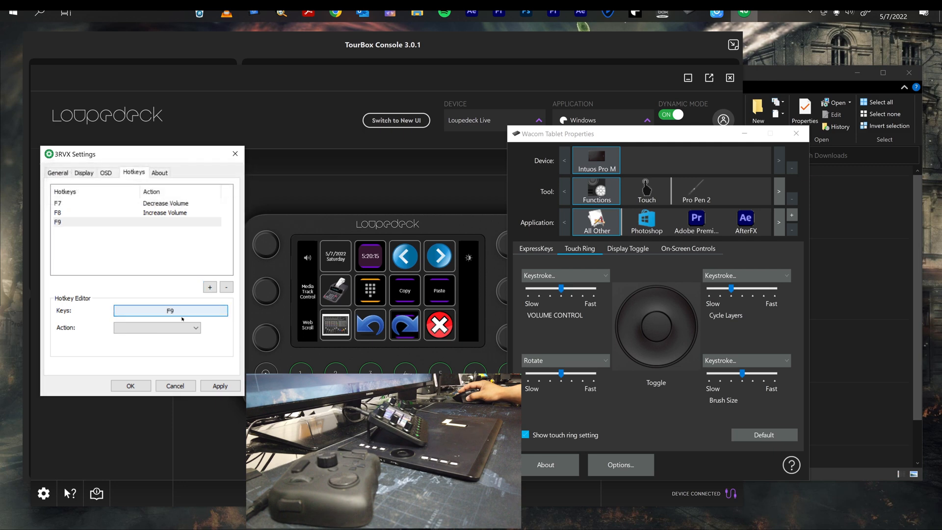
{"action": "left_click", "coordinate": [156, 328]}
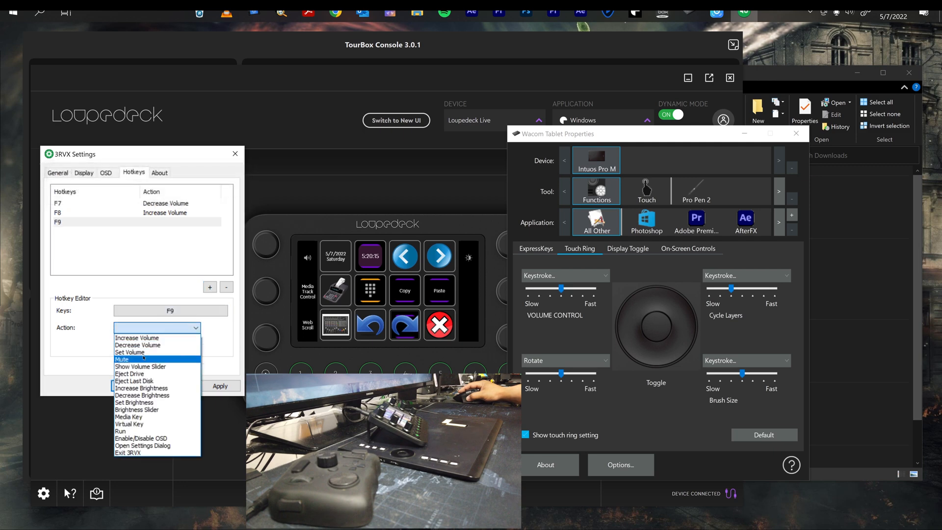
{"action": "left_click", "coordinate": [121, 359]}
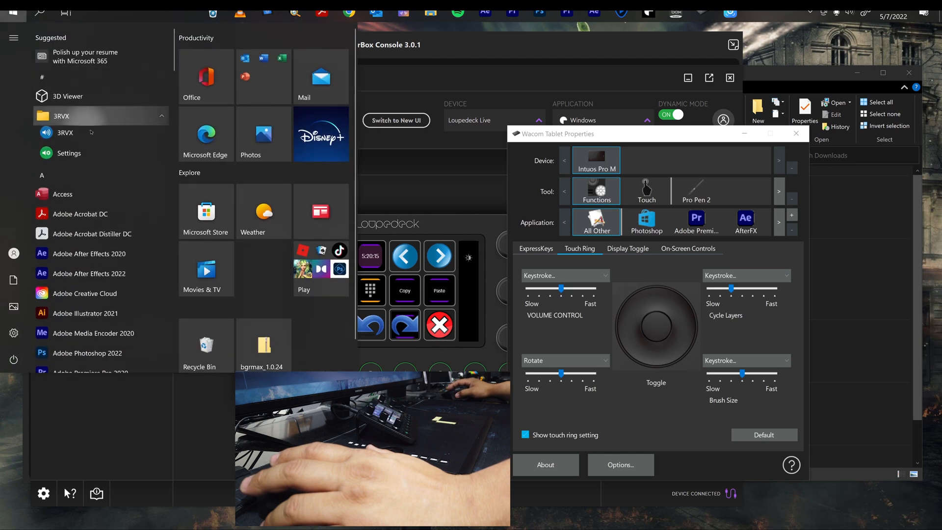
- Confirm hotkeys F7, F8, F9 in reopened 3RVX Settings, close Wacom Tablet Properties, and save
{"action": "left_click", "coordinate": [60, 132]}
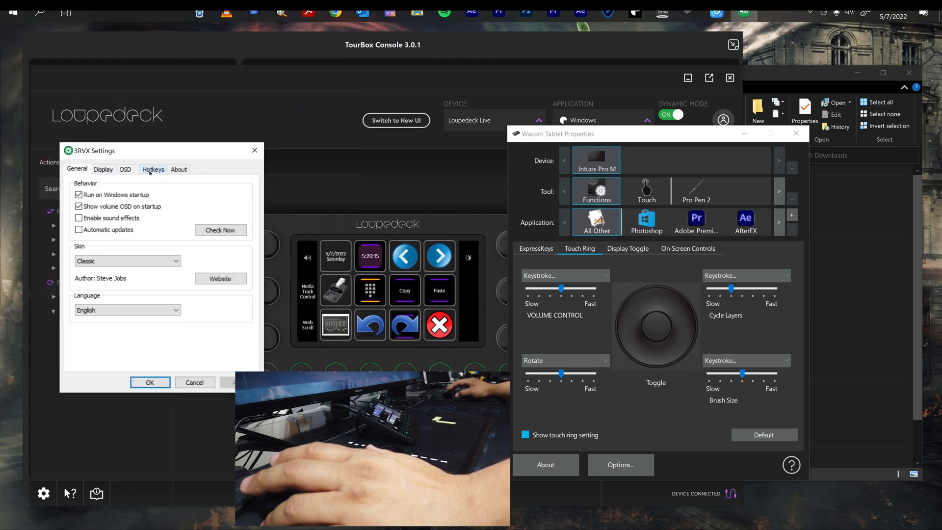
{"action": "left_click", "coordinate": [153, 169]}
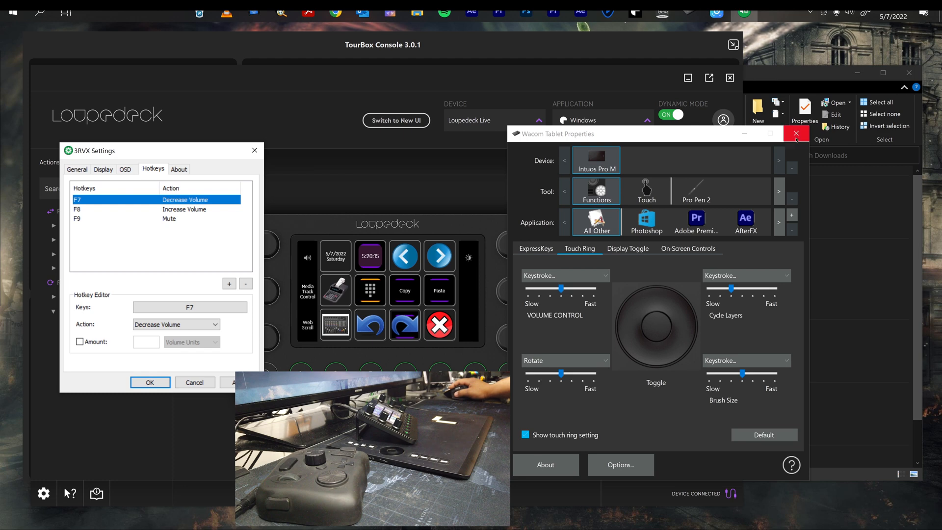
{"action": "left_click", "coordinate": [795, 133]}
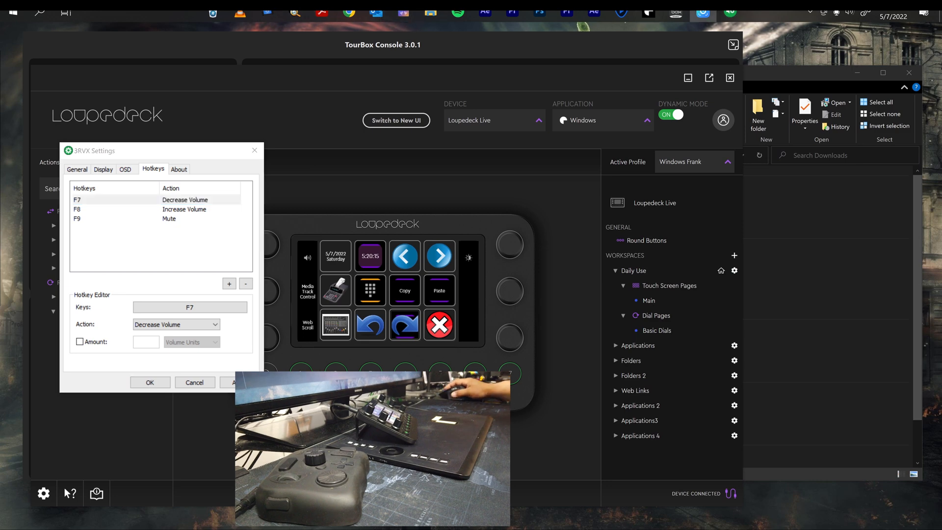
{"action": "mouse_move", "coordinate": [458, 12]}
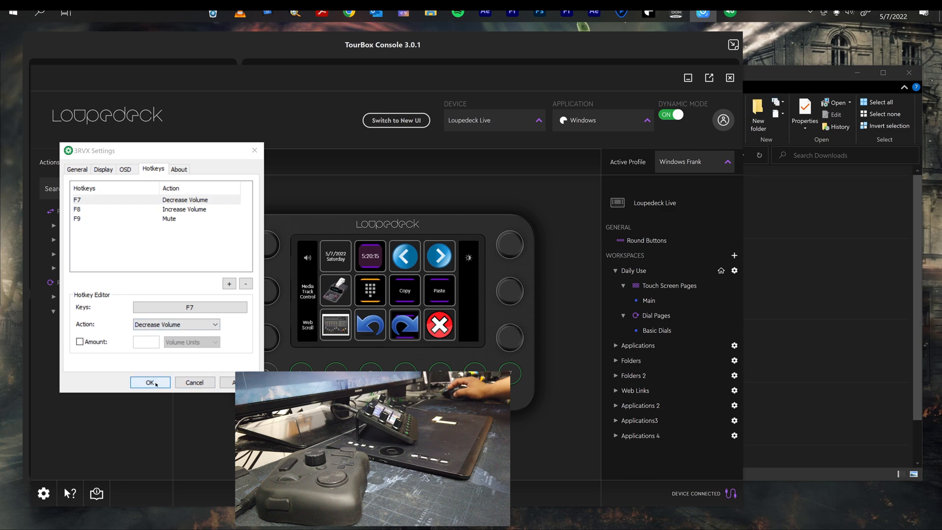
{"action": "left_click", "coordinate": [113, 199]}
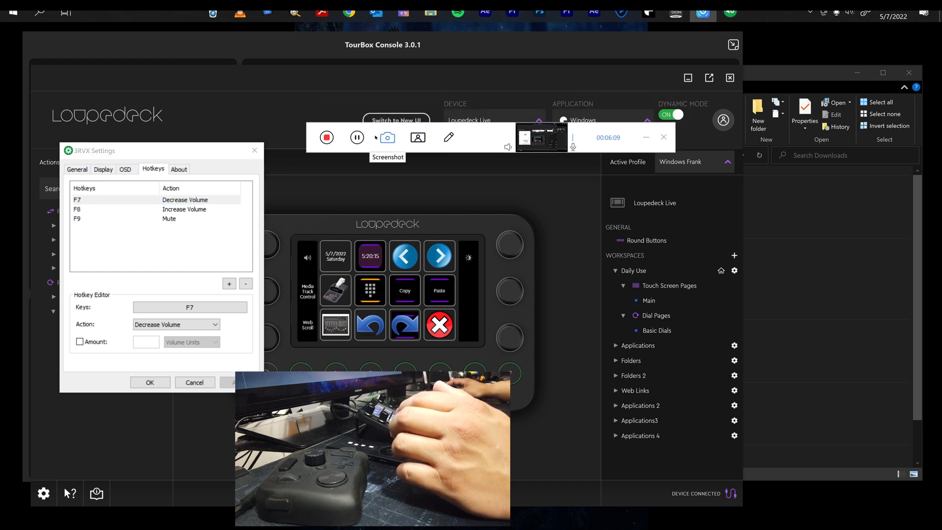
{"action": "mouse_move", "coordinate": [448, 137]}
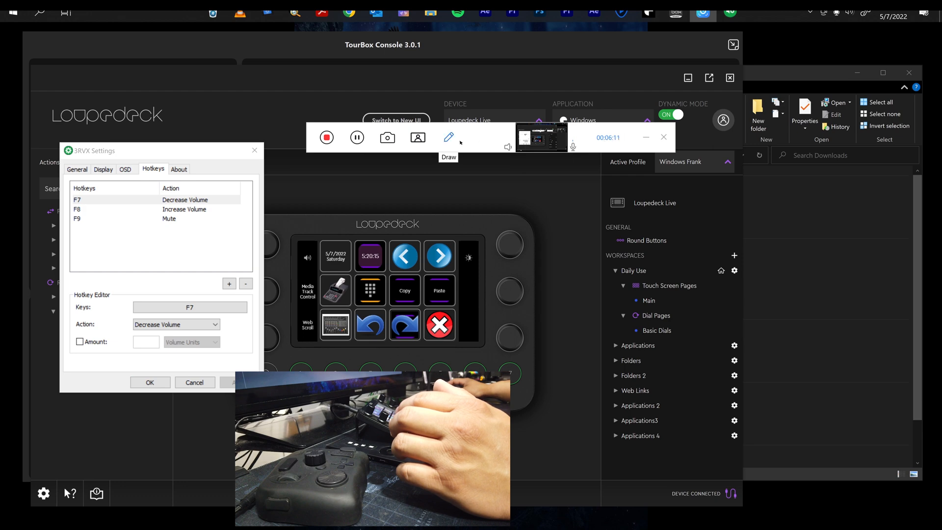
- Save the hotkey settings with OK and close the 3RVX Settings window
{"action": "left_click", "coordinate": [327, 137]}
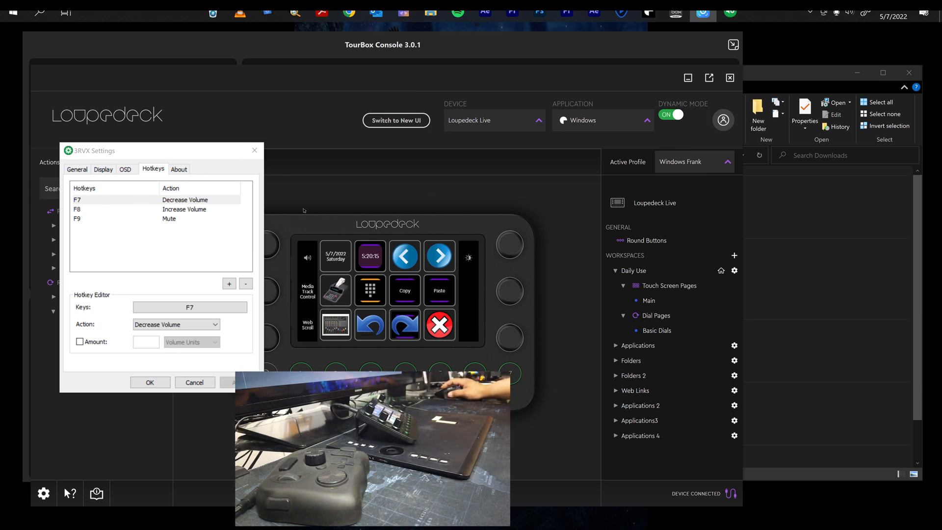
{"action": "left_click", "coordinate": [150, 381]}
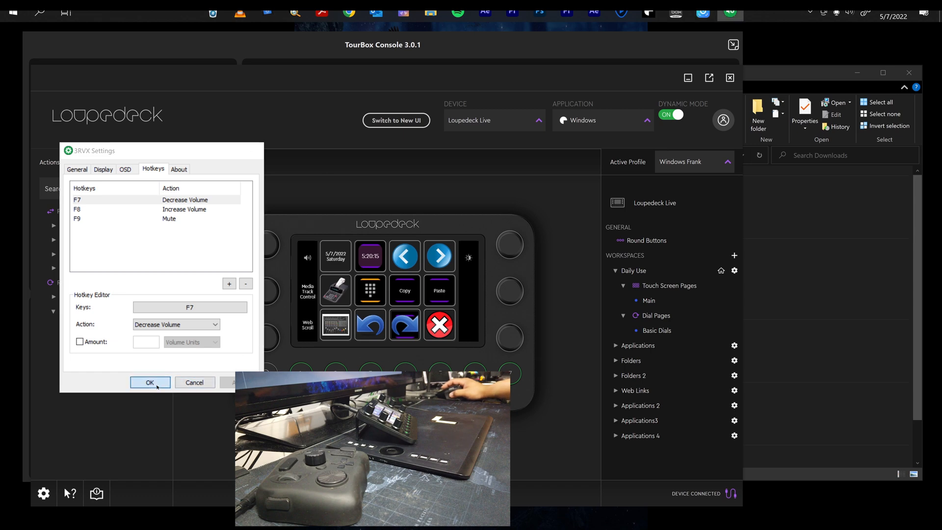
{"action": "left_click", "coordinate": [149, 383]}
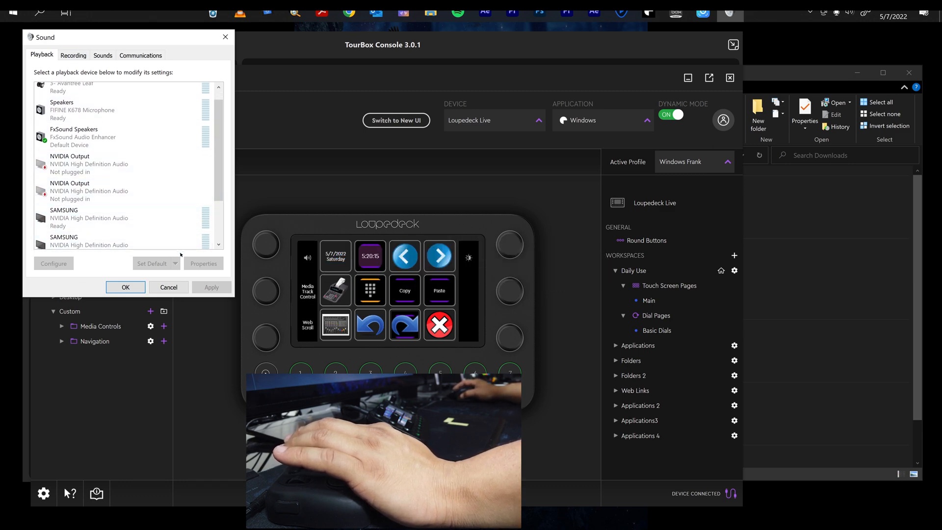
- Trigger the Sound panel shortcut so mmsys.cpl shows the Playback devices
{"action": "left_click", "coordinate": [167, 287]}
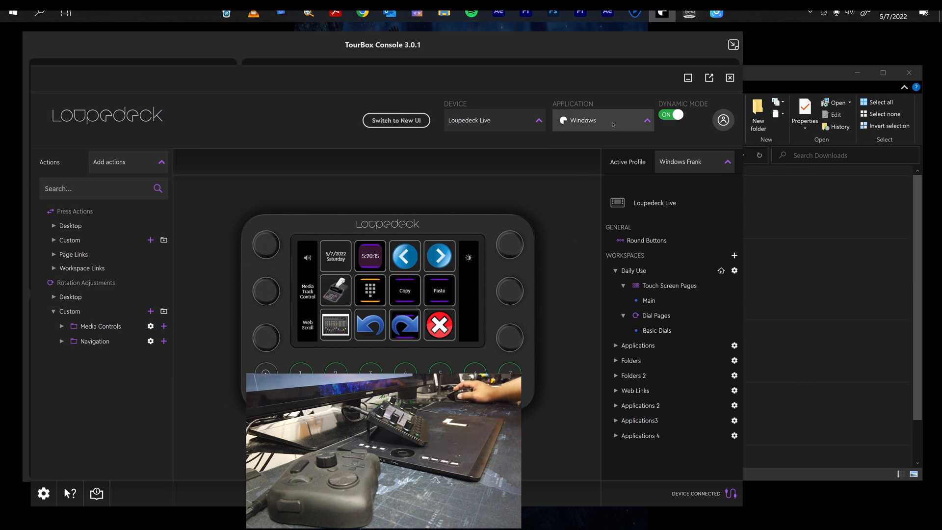
- Select Google Chrome as the active application profile in Loupedeck
{"action": "left_click", "coordinate": [602, 120]}
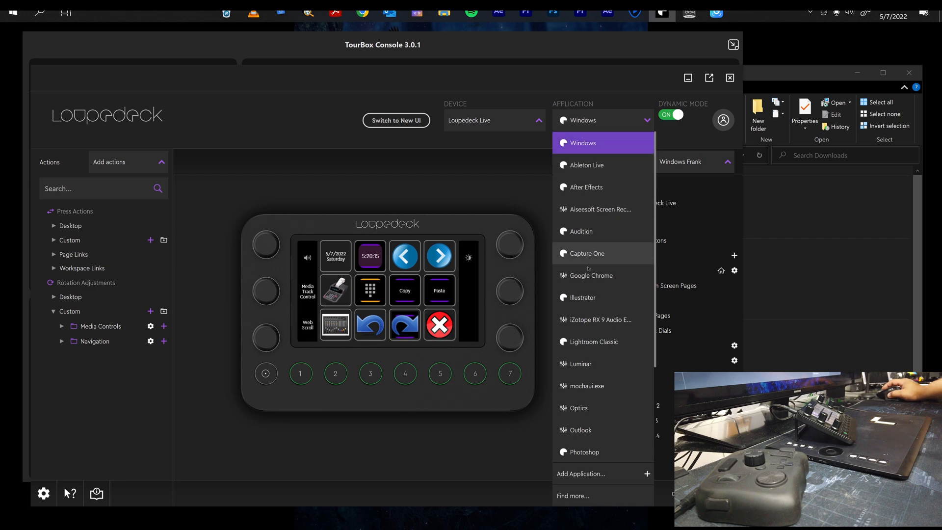
{"action": "left_click", "coordinate": [590, 275]}
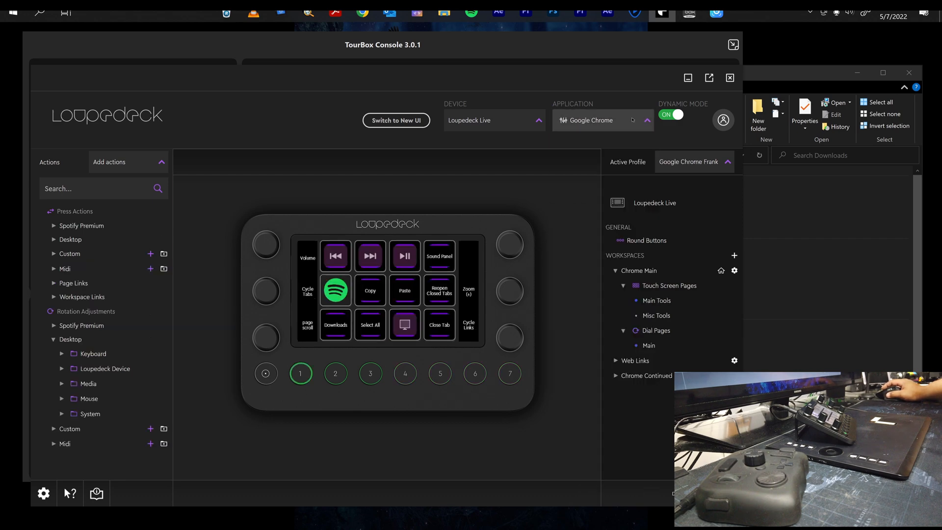
{"action": "left_click", "coordinate": [600, 119]}
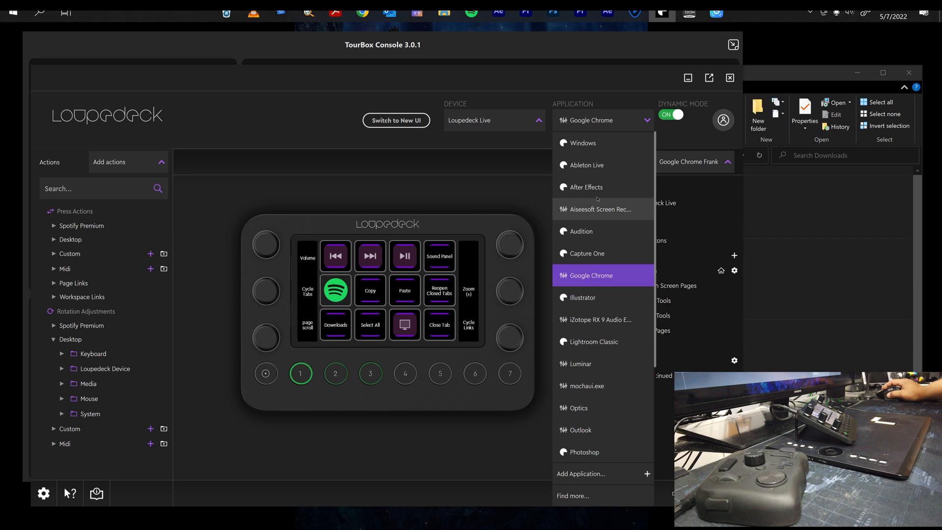
{"action": "left_click", "coordinate": [590, 275]}
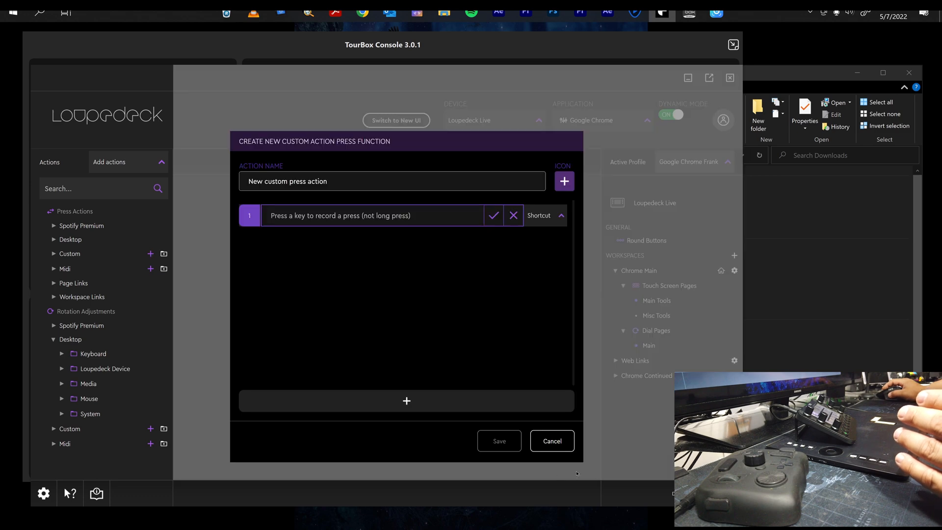
- Set the action's step to run a program and browse into C:\Windows\System32
{"action": "left_click", "coordinate": [550, 441]}
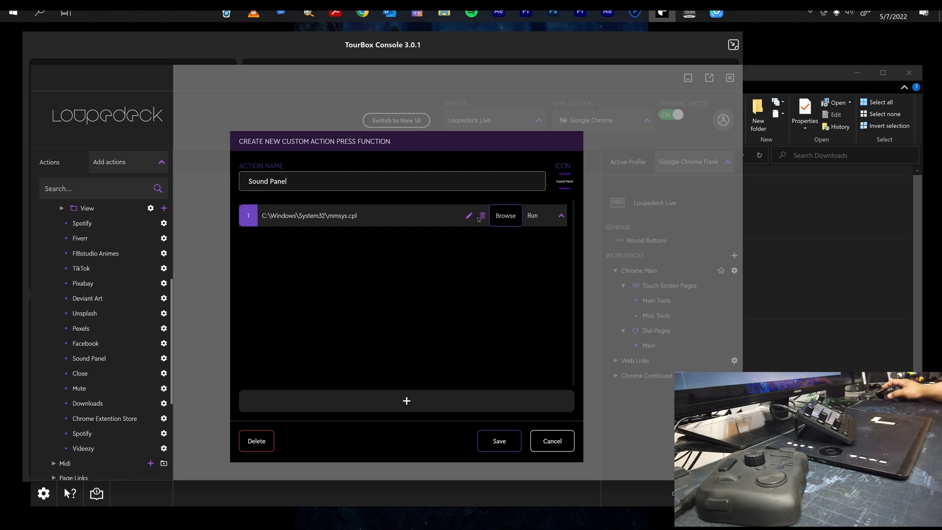
{"action": "left_click", "coordinate": [544, 215]}
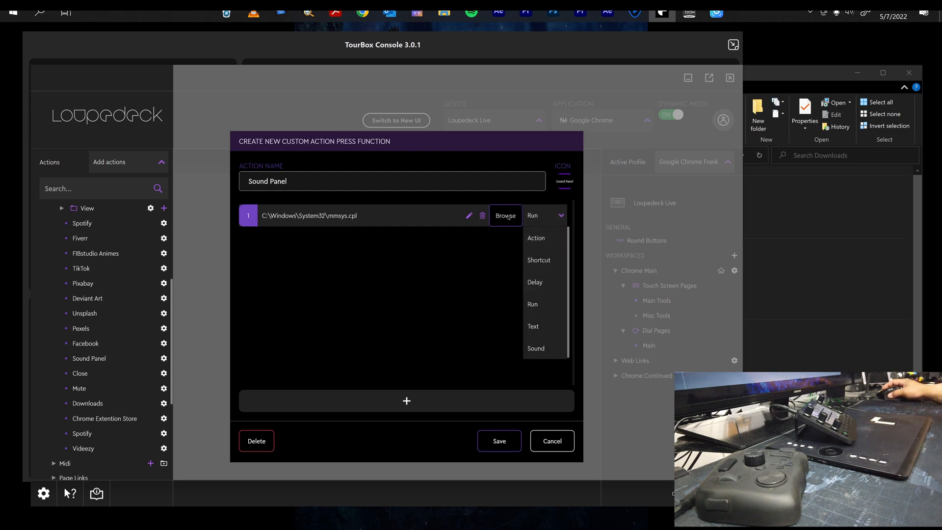
{"action": "left_click", "coordinate": [505, 215]}
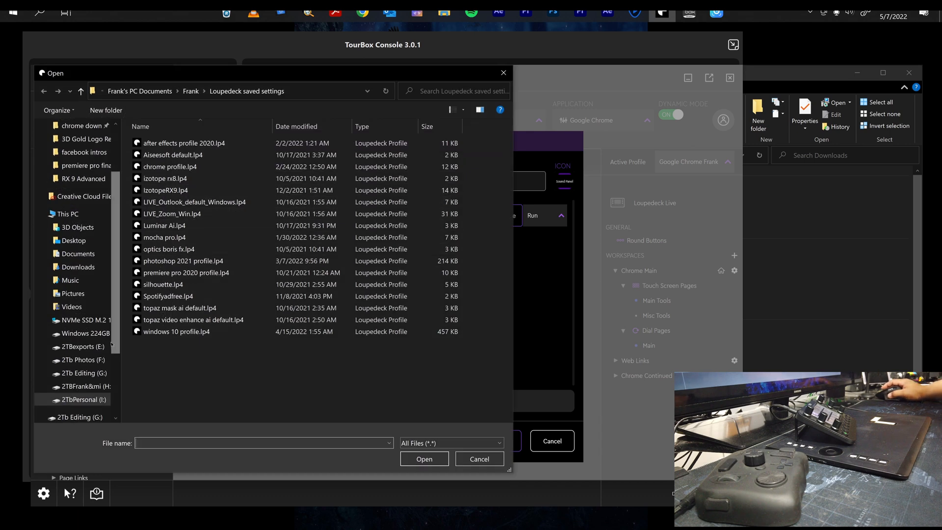
{"action": "left_click", "coordinate": [84, 320]}
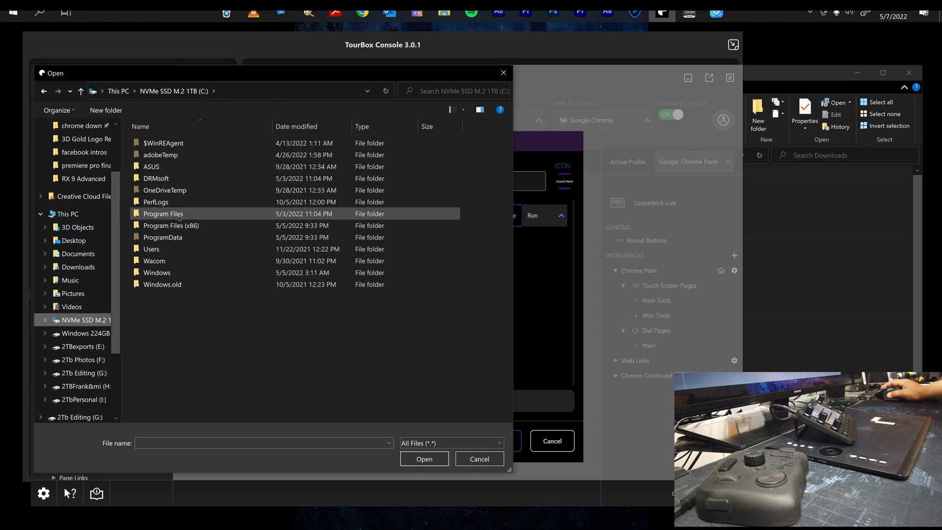
{"action": "mouse_move", "coordinate": [157, 272]}
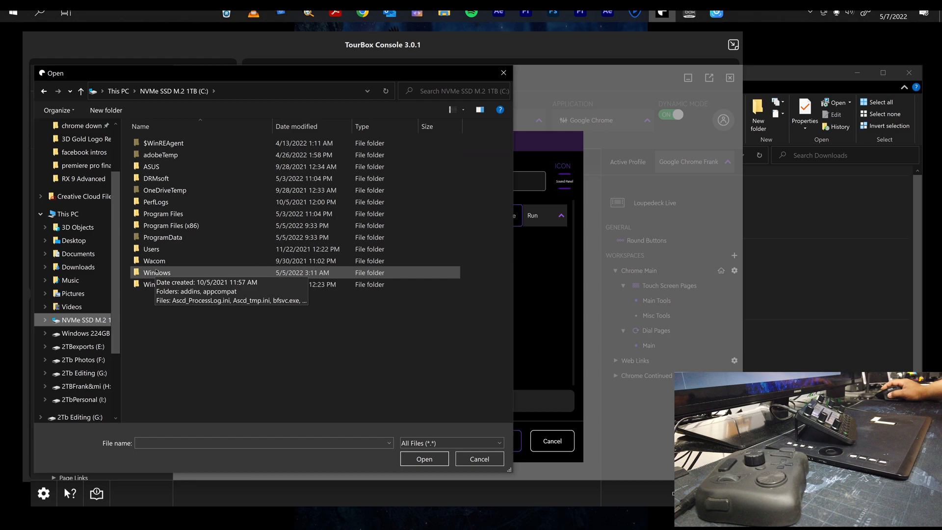
{"action": "double_click", "coordinate": [157, 271]}
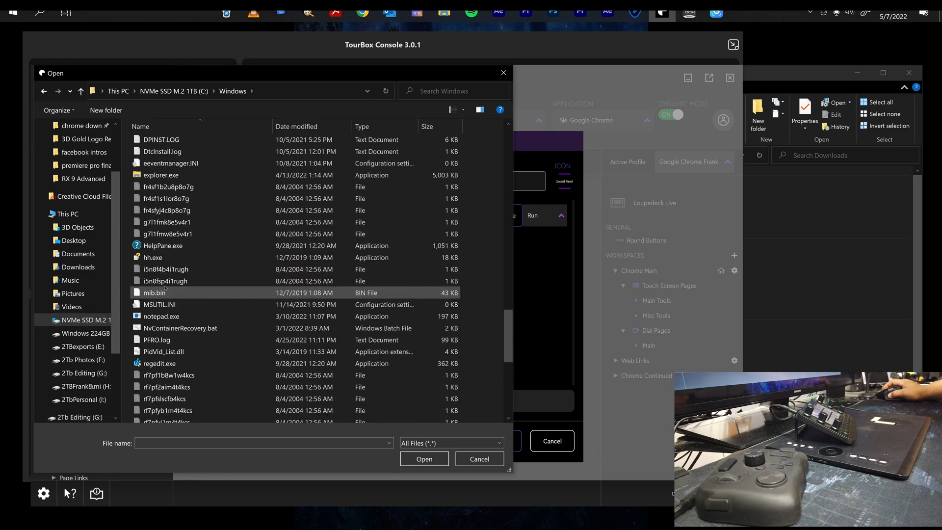
{"action": "scroll", "scroll_direction": "down", "scroll_amount": 3}
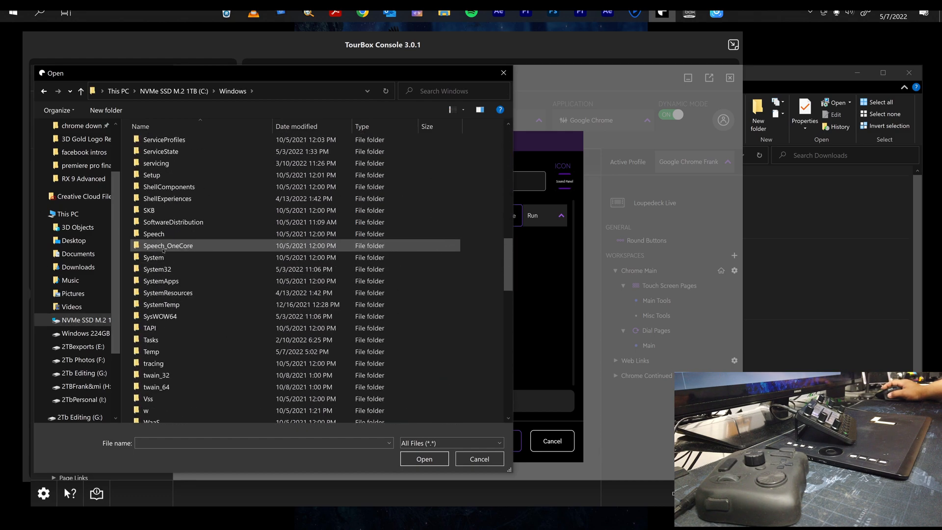
{"action": "double_click", "coordinate": [157, 268]}
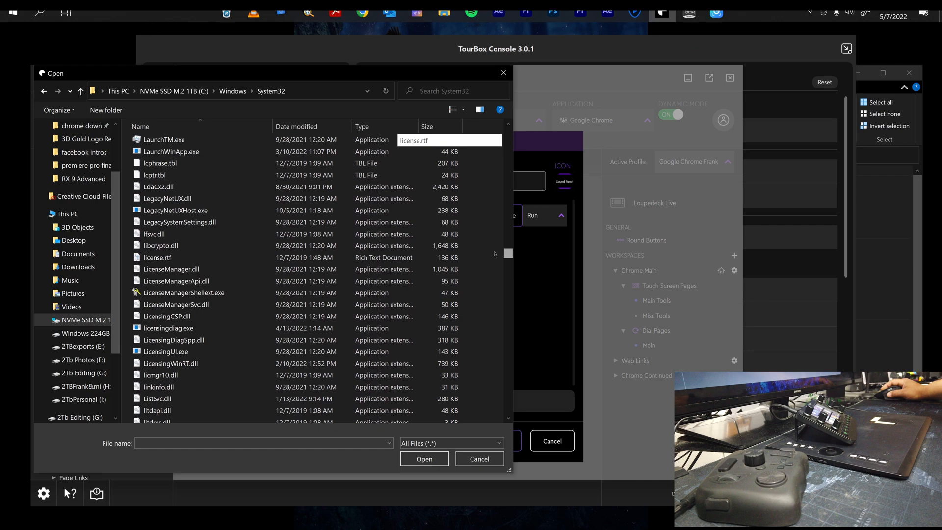
- Choose mmsys.cpl in System32 as the file the Sound Panel action runs
{"action": "scroll", "scroll_direction": "down", "scroll_amount": 3}
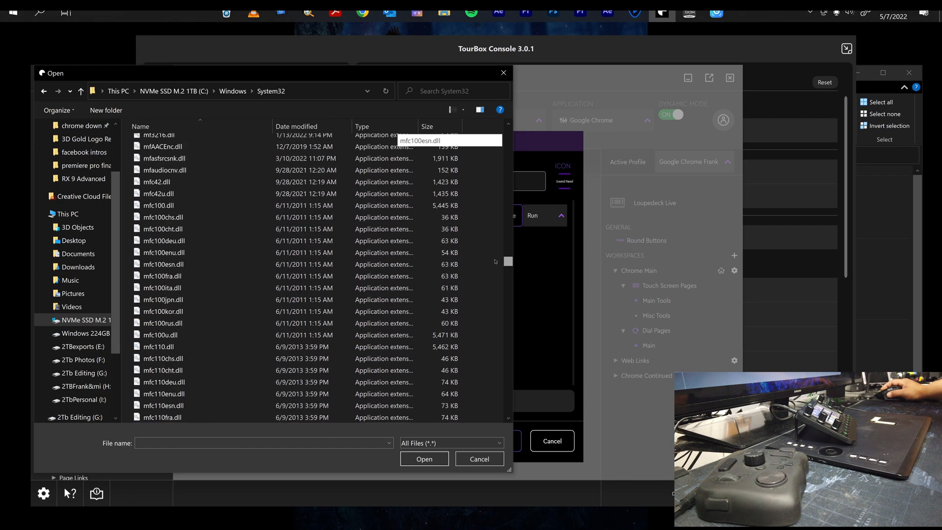
{"action": "scroll", "scroll_direction": "down", "scroll_amount": 3}
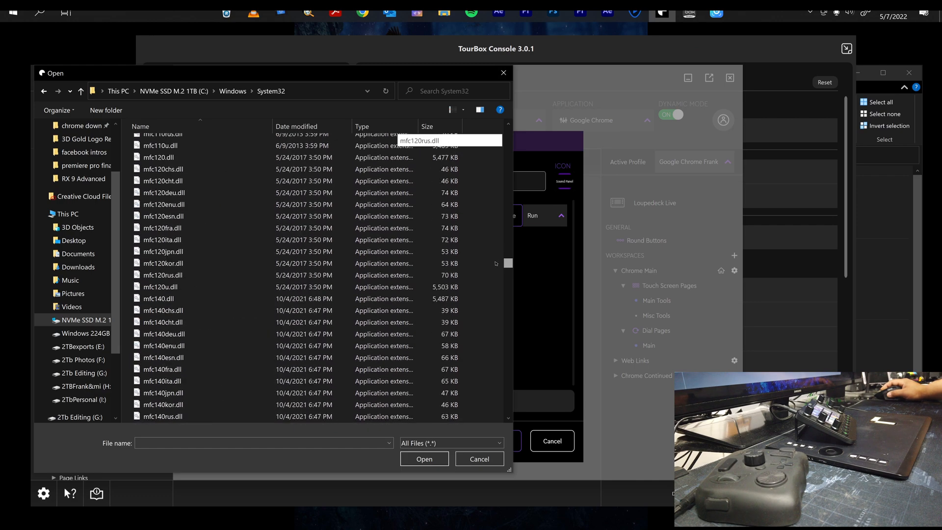
{"action": "scroll", "scroll_direction": "down", "scroll_amount": 3}
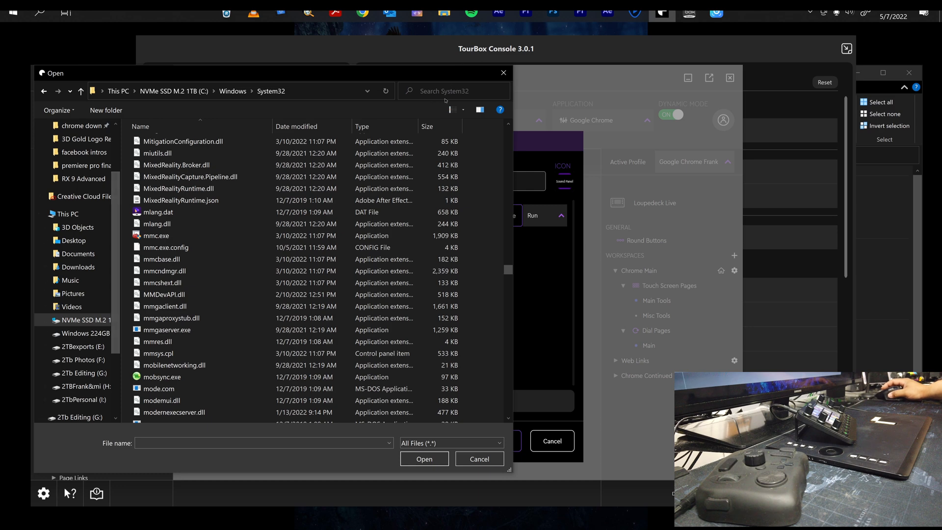
{"action": "left_click", "coordinate": [158, 353]}
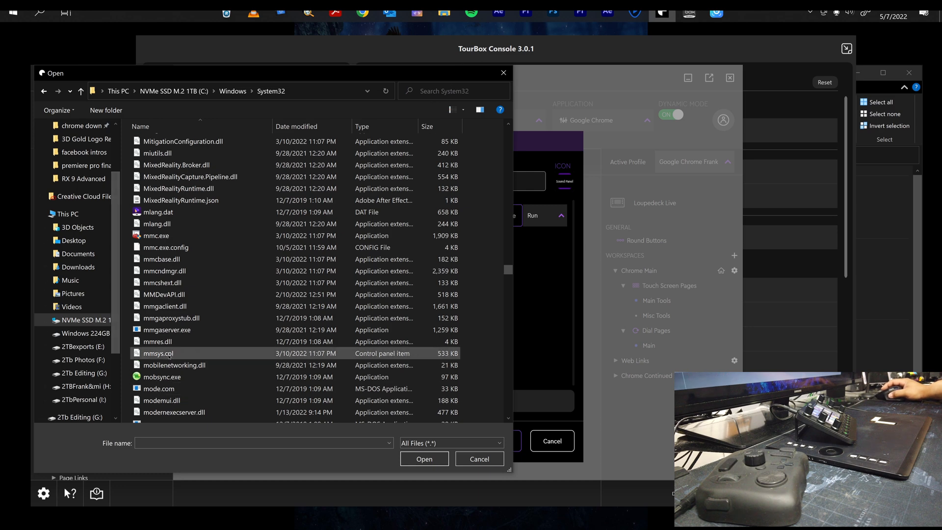
{"action": "left_click", "coordinate": [159, 353]}
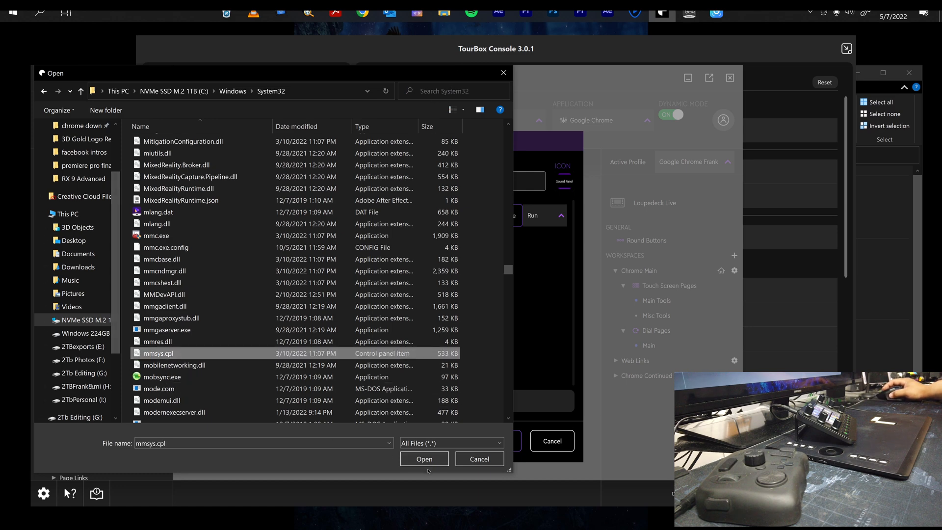
{"action": "left_click", "coordinate": [423, 458]}
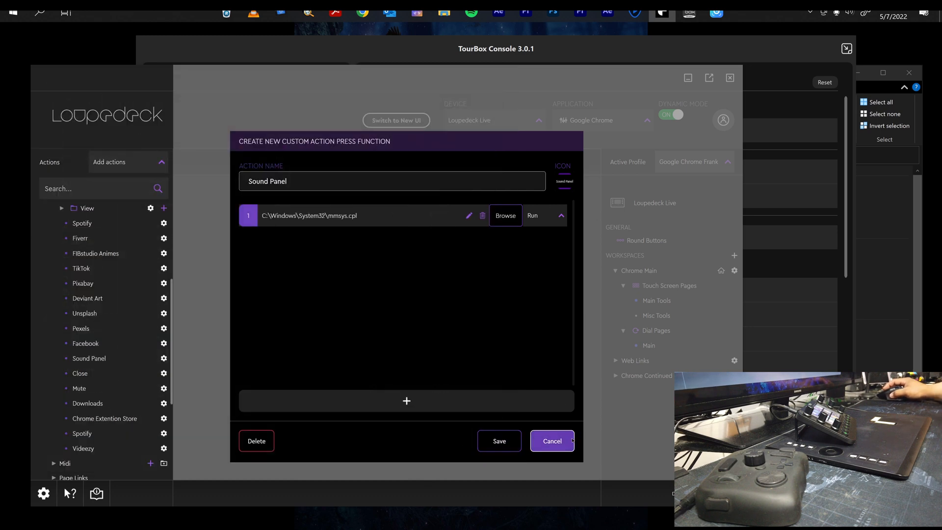
- Finish the Sound Panel action, check the application profile list, and switch to TourBox Console
{"action": "left_click", "coordinate": [550, 440]}
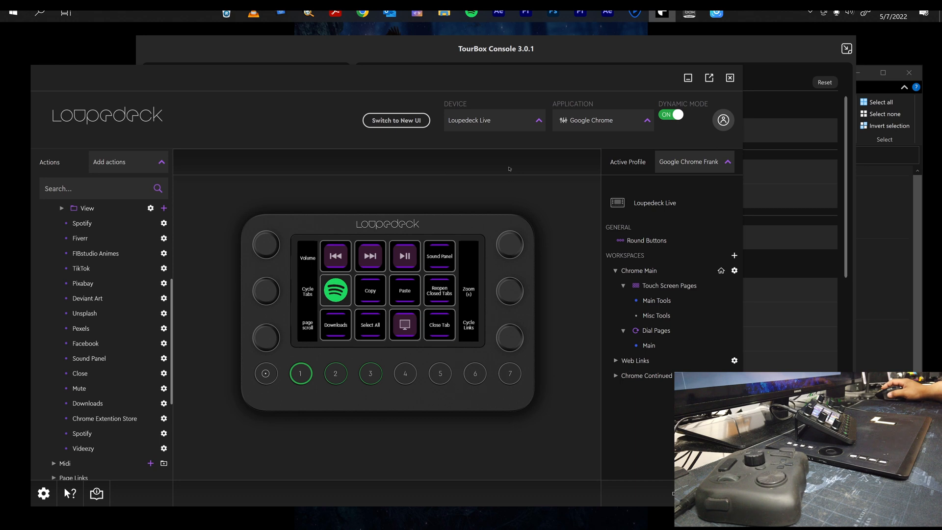
{"action": "left_click", "coordinate": [601, 120]}
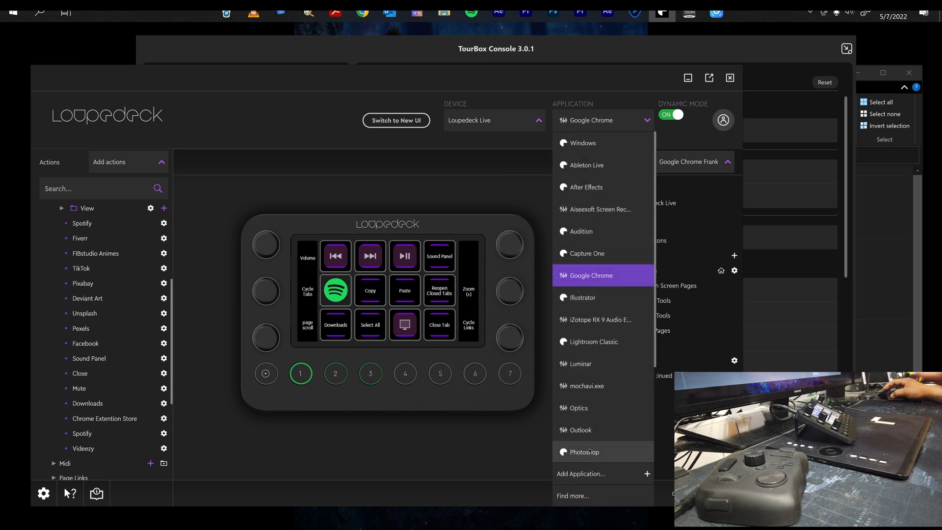
{"action": "left_click", "coordinate": [583, 451]}
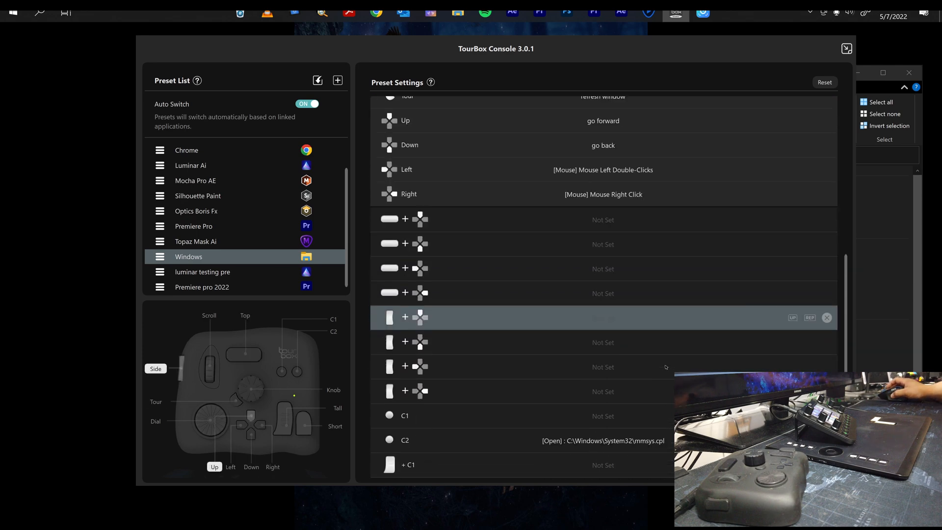
- Browse to C:\Windows\System32 and search it for mmsys.cpl
{"action": "scroll", "scroll_direction": "down", "scroll_amount": 3}
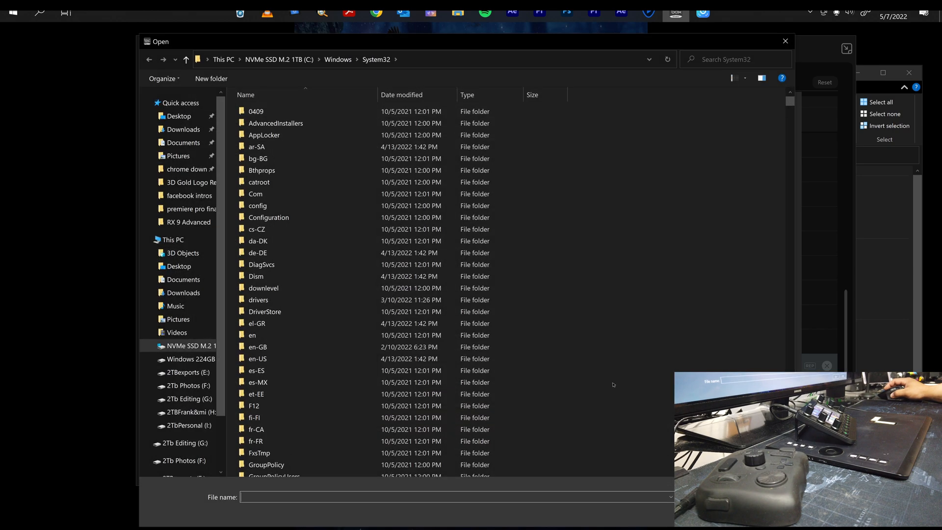
{"action": "left_click", "coordinate": [200, 345]}
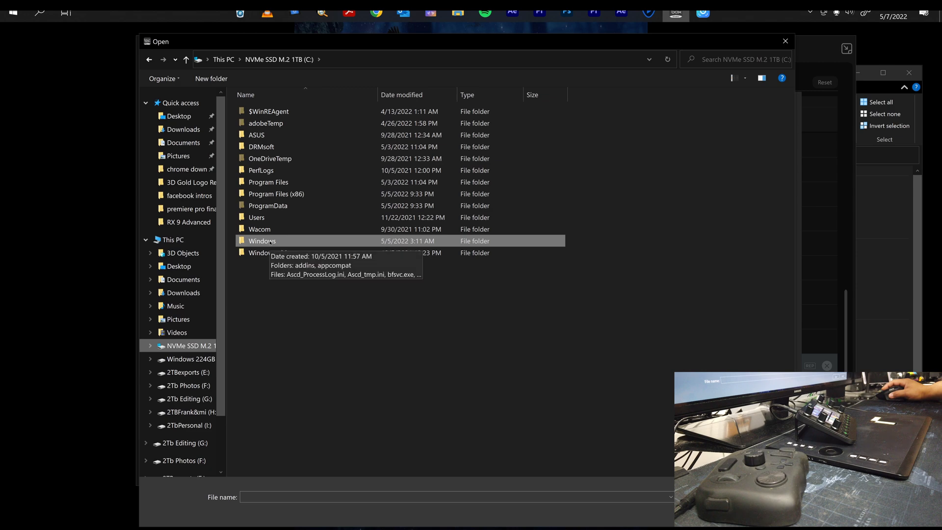
{"action": "double_click", "coordinate": [261, 241]}
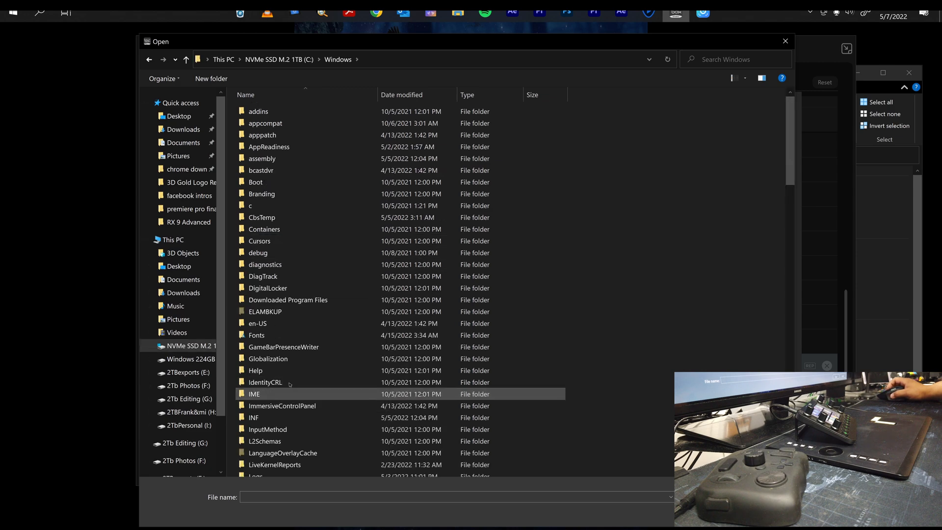
{"action": "scroll", "scroll_direction": "down", "scroll_amount": 3}
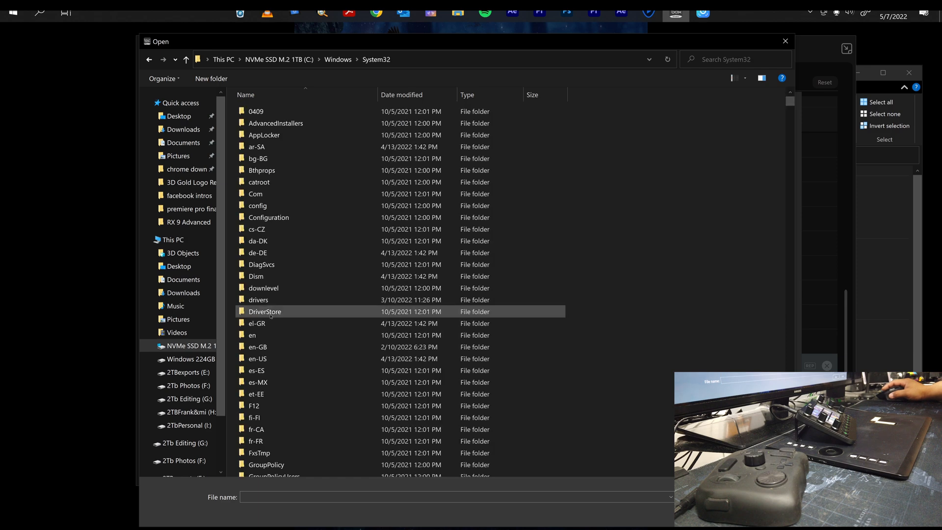
{"action": "left_click", "coordinate": [735, 59]}
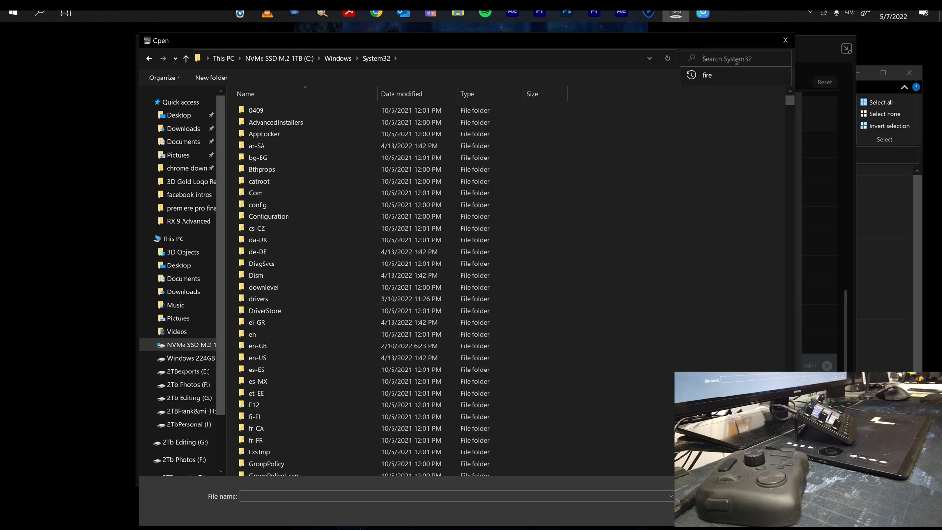
{"action": "type", "text": "sys"}
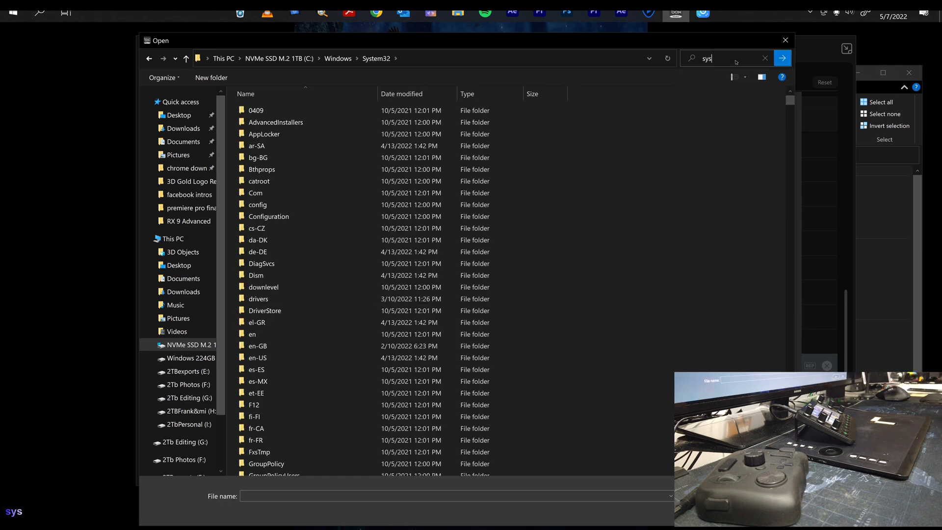
{"action": "type", "text": "mm"}
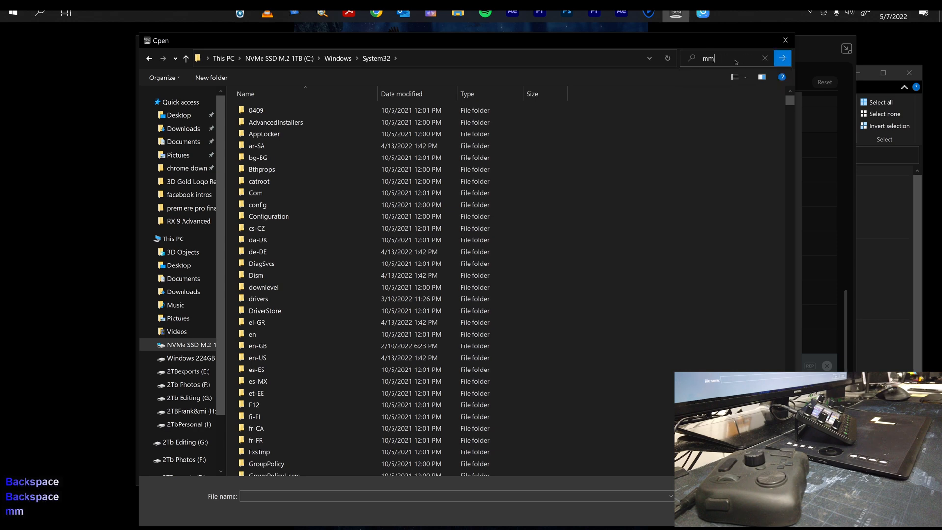
{"action": "type", "text": "s"}
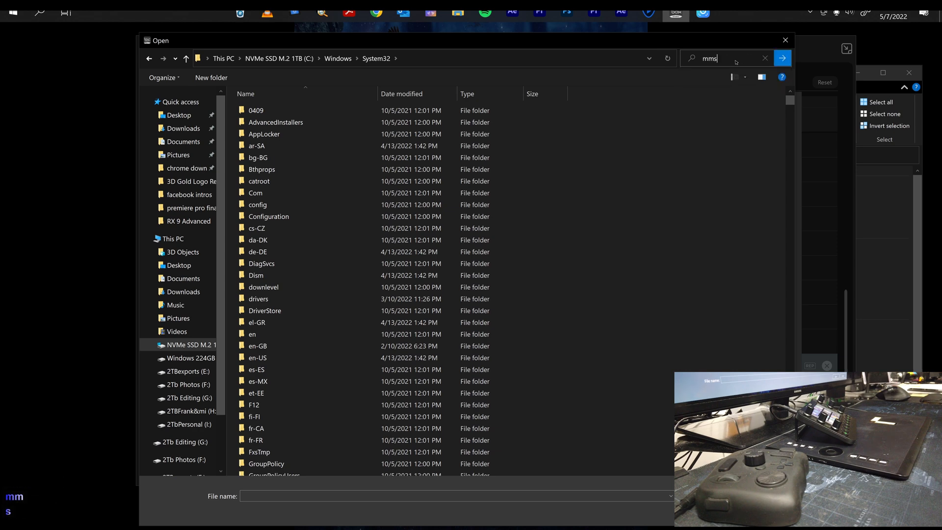
{"action": "key", "text": "Backspace"}
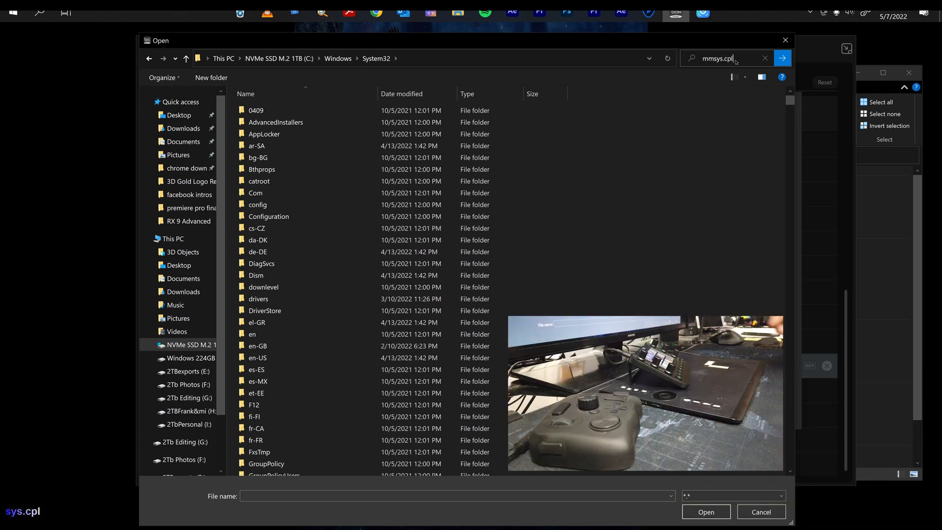
{"action": "key", "text": "Enter"}
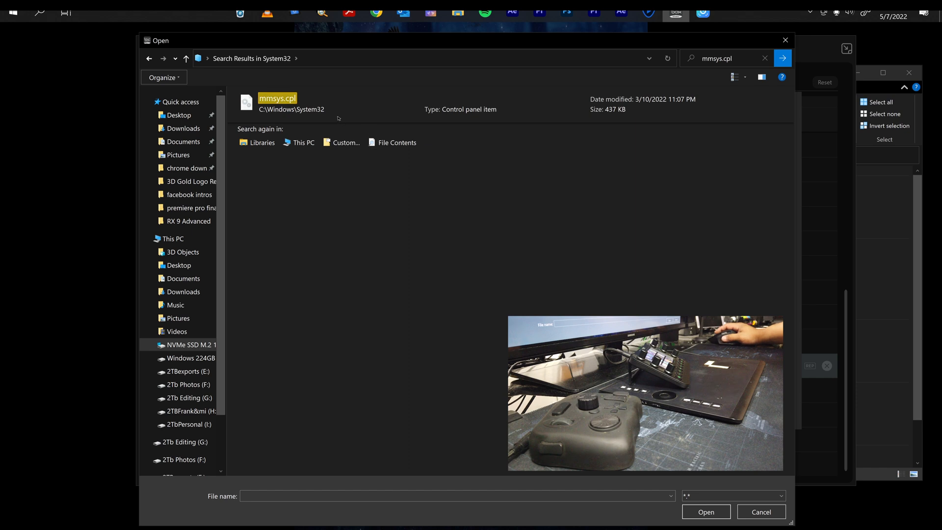
- Assign the found mmsys.cpl as the Open File target for C2 and confirm
{"action": "left_click", "coordinate": [276, 103]}
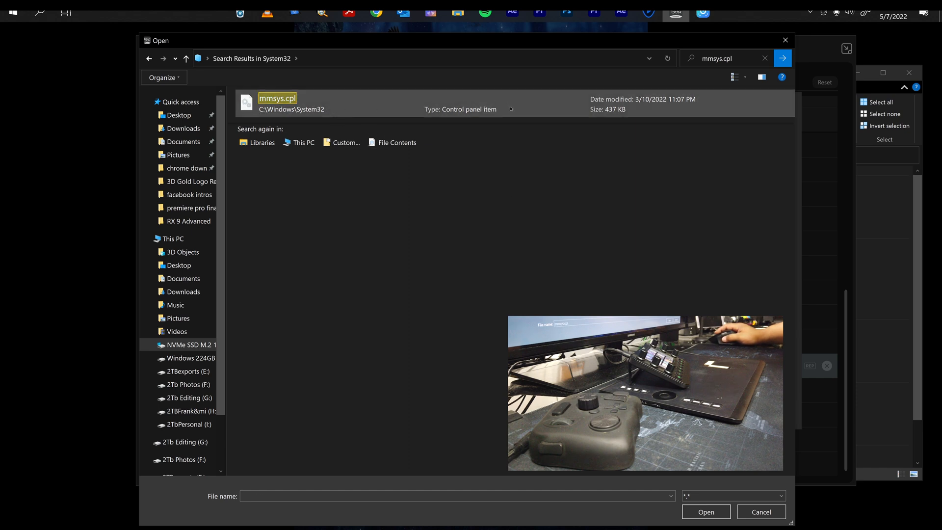
{"action": "left_click", "coordinate": [278, 103]}
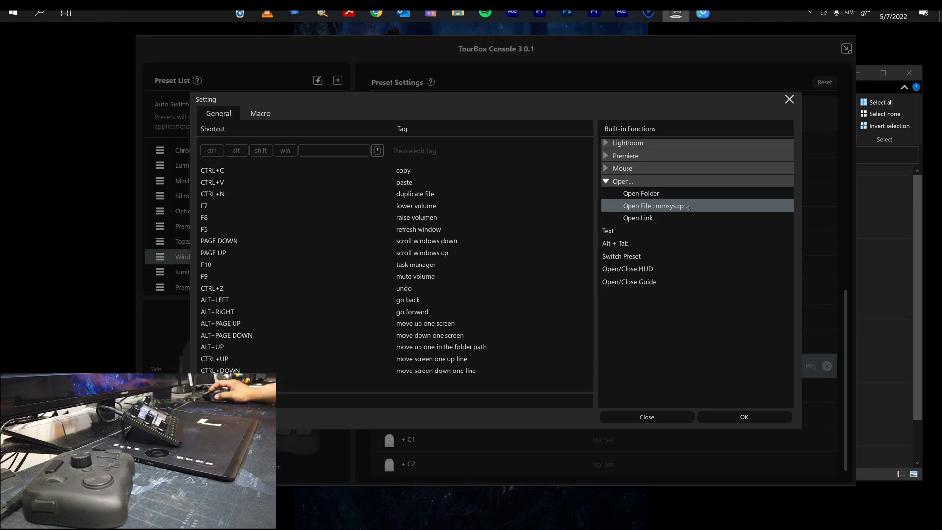
{"action": "left_click", "coordinate": [743, 415]}
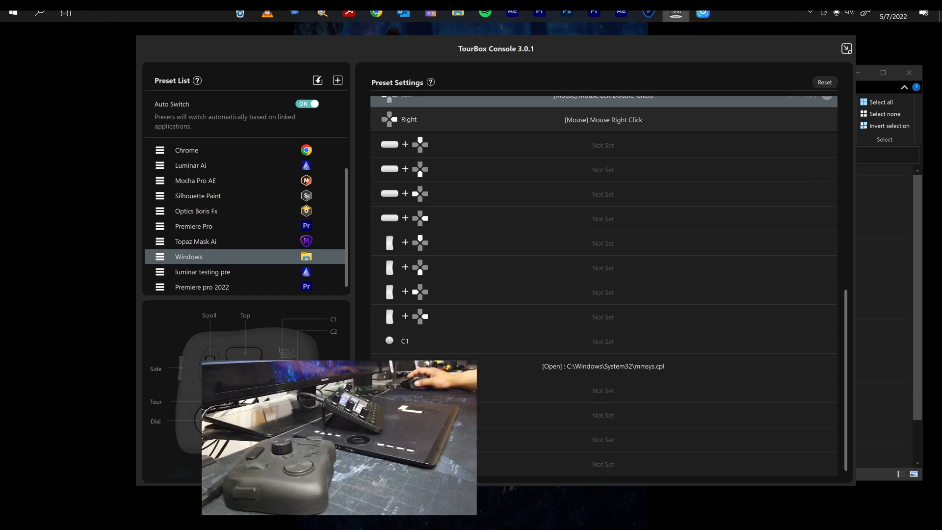
- Launch Wacom Tablet Properties from Start and show the Intuos Pro ExpressKey assignments
{"action": "left_click", "coordinate": [11, 13]}
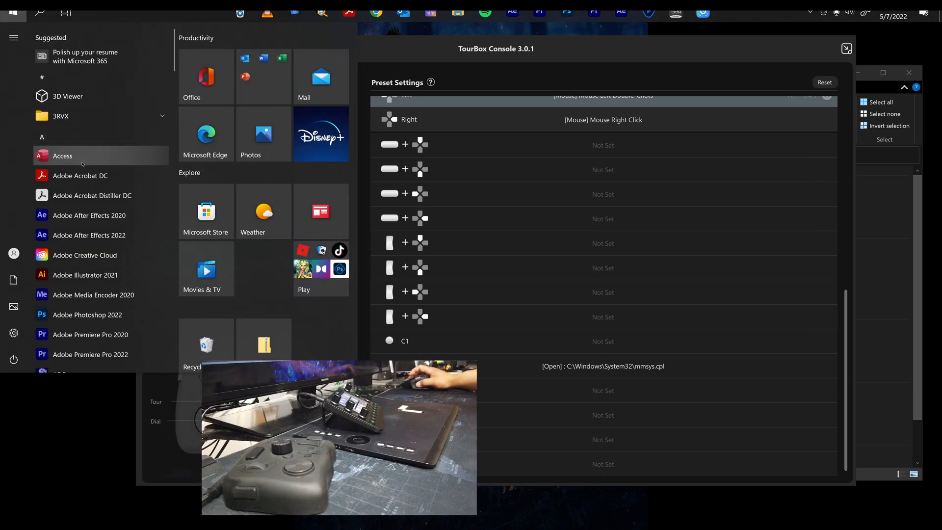
{"action": "scroll", "scroll_direction": "down", "scroll_amount": 3}
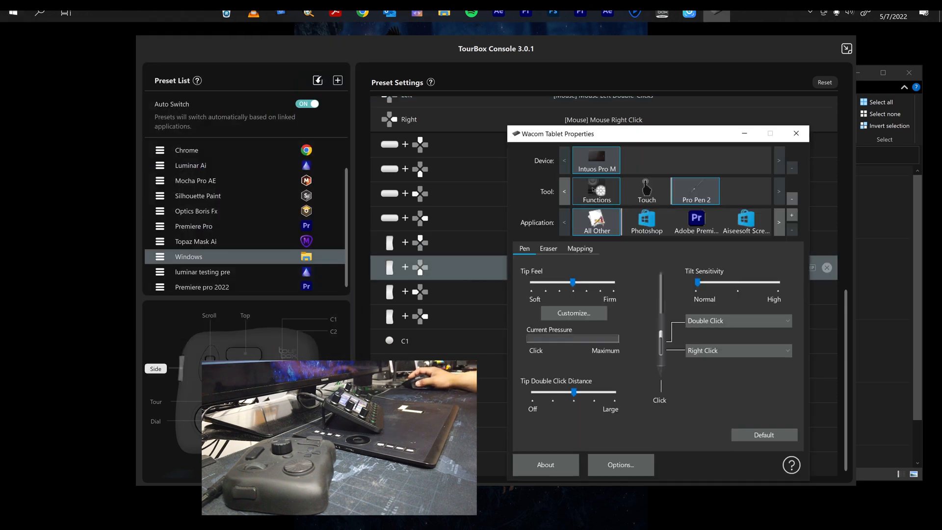
{"action": "left_click", "coordinate": [595, 191]}
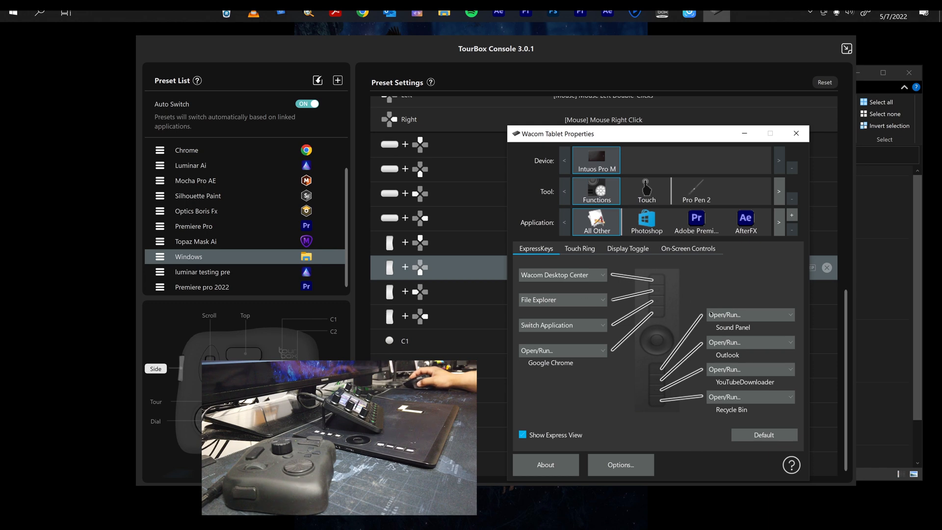
- Inspect the Sound Panel key's Open/Run settings and its browse dialog, leaving them unchanged
{"action": "left_click", "coordinate": [749, 314]}
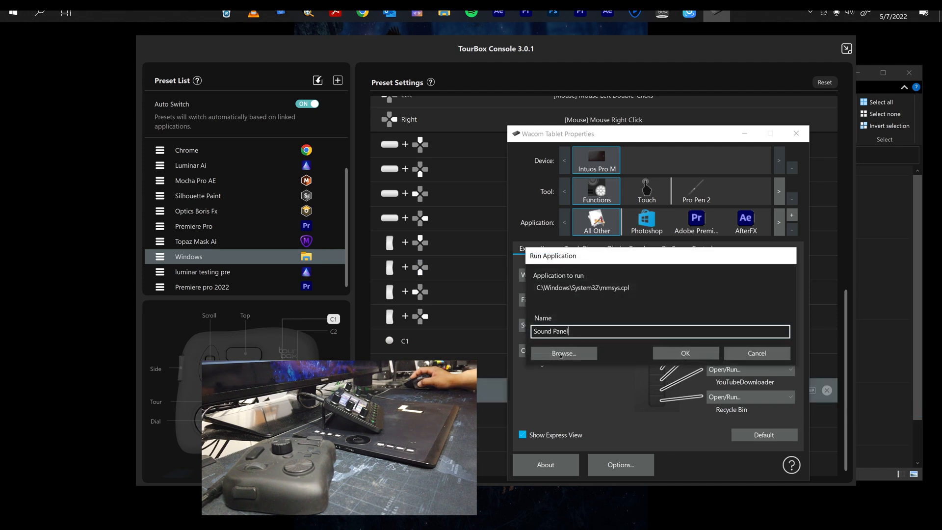
{"action": "left_click", "coordinate": [563, 353]}
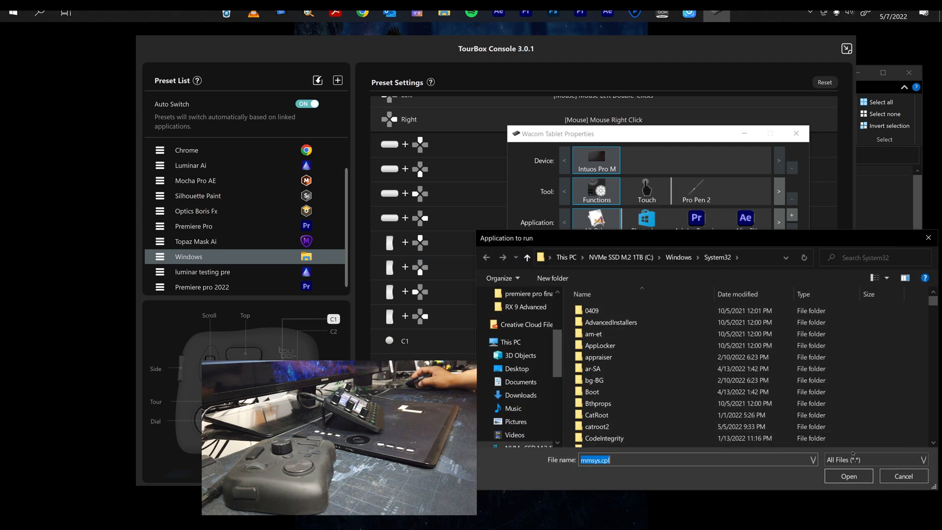
{"action": "left_click", "coordinate": [847, 476]}
{"action": "type", "text": "Sound Panel"}
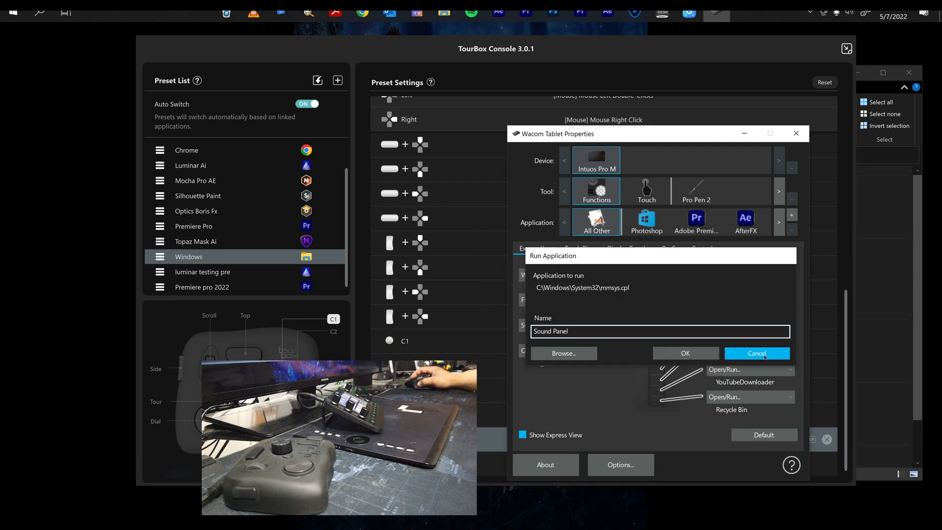
{"action": "left_click", "coordinate": [756, 353]}
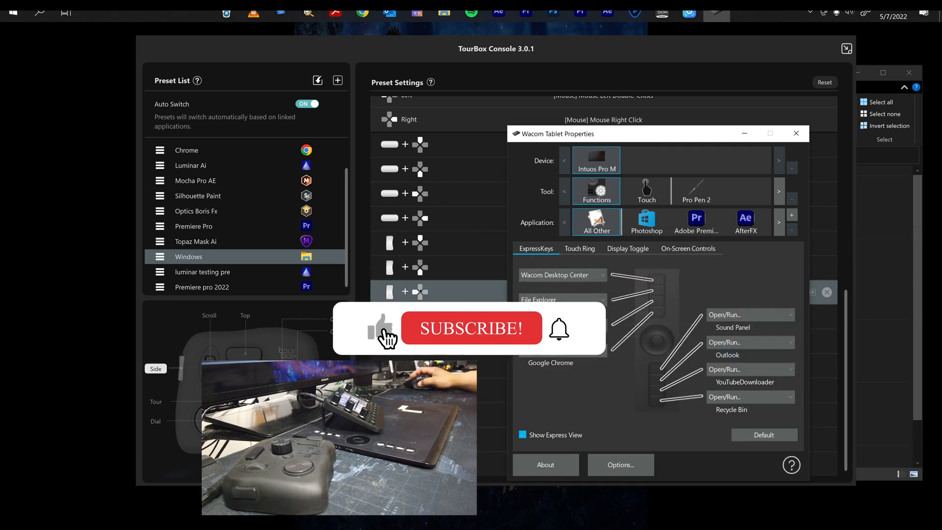